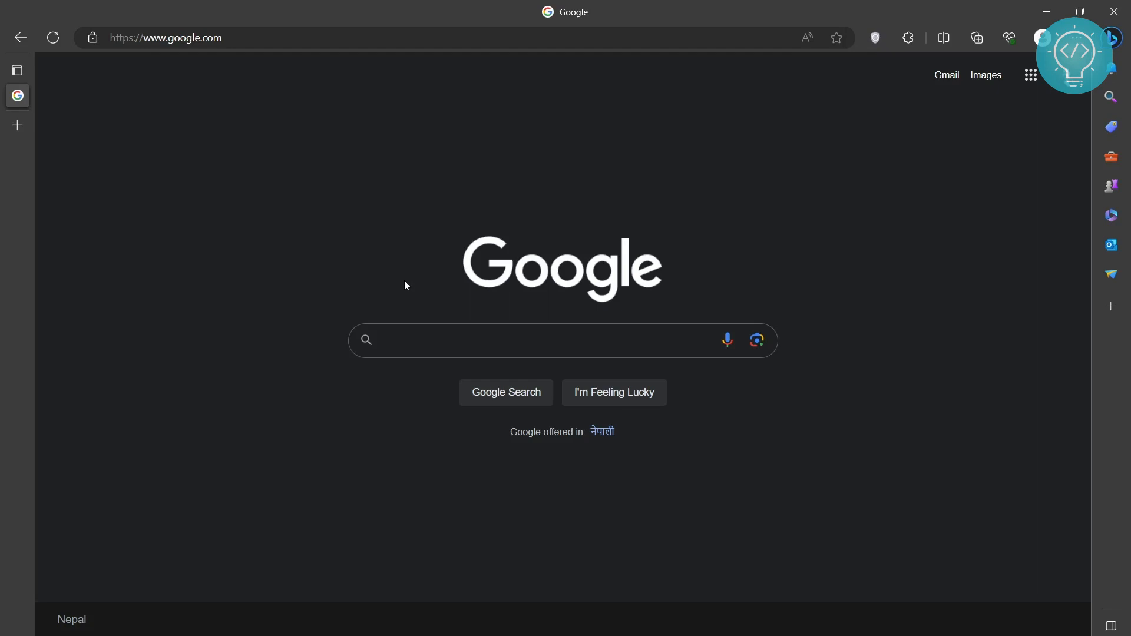
Search Google for 'download eclipse' and open the eclipse.org result.
{"action": "type", "text": "dlown"}
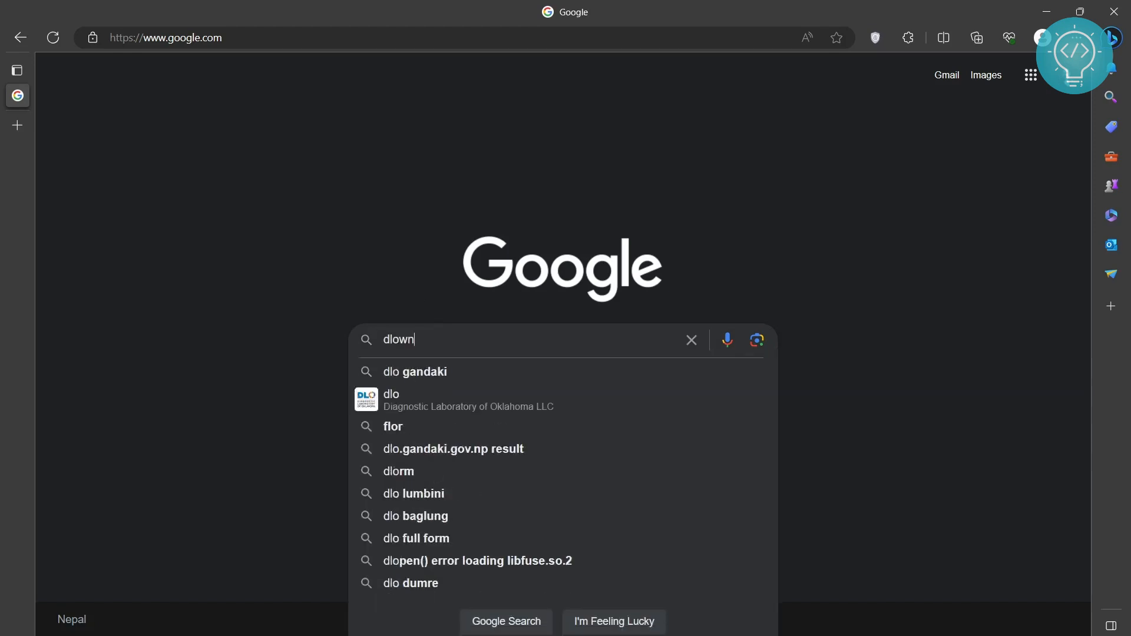
{"action": "type", "text": "load eclipese"}
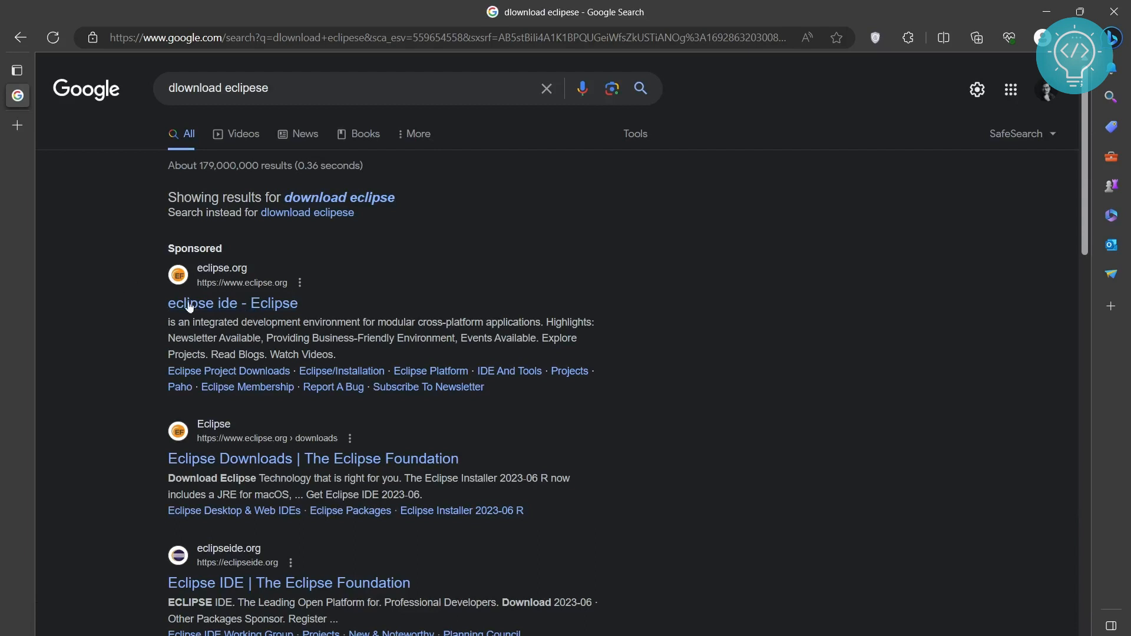
{"action": "left_click", "coordinate": [232, 303]}
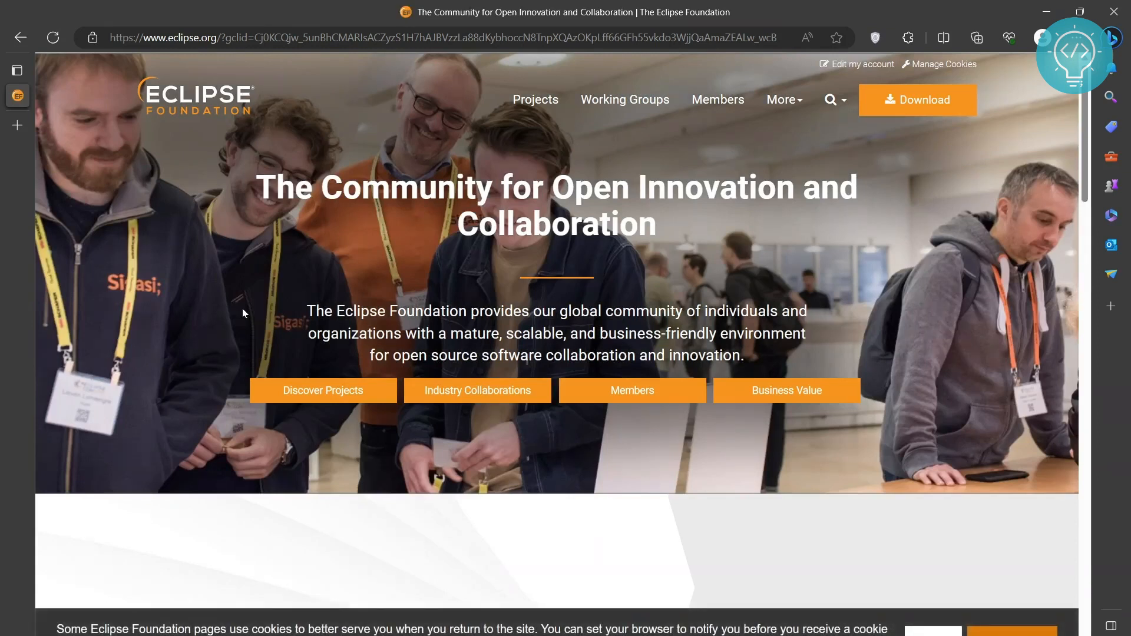
{"action": "scroll", "scroll_direction": "down", "scroll_amount": 3}
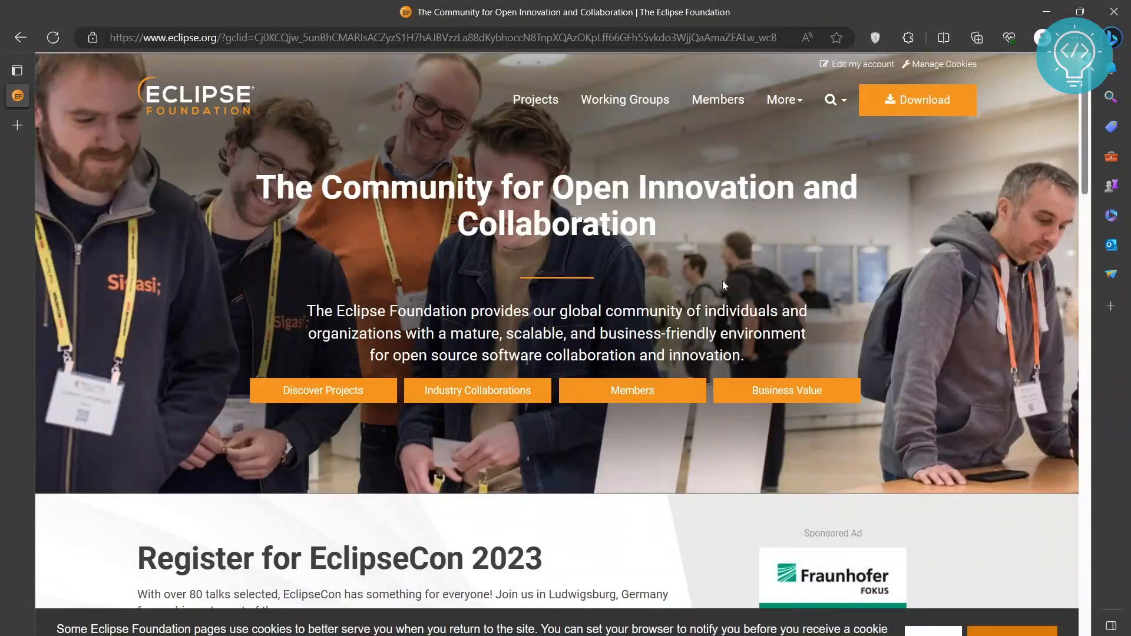
{"action": "mouse_move", "coordinate": [781, 99]}
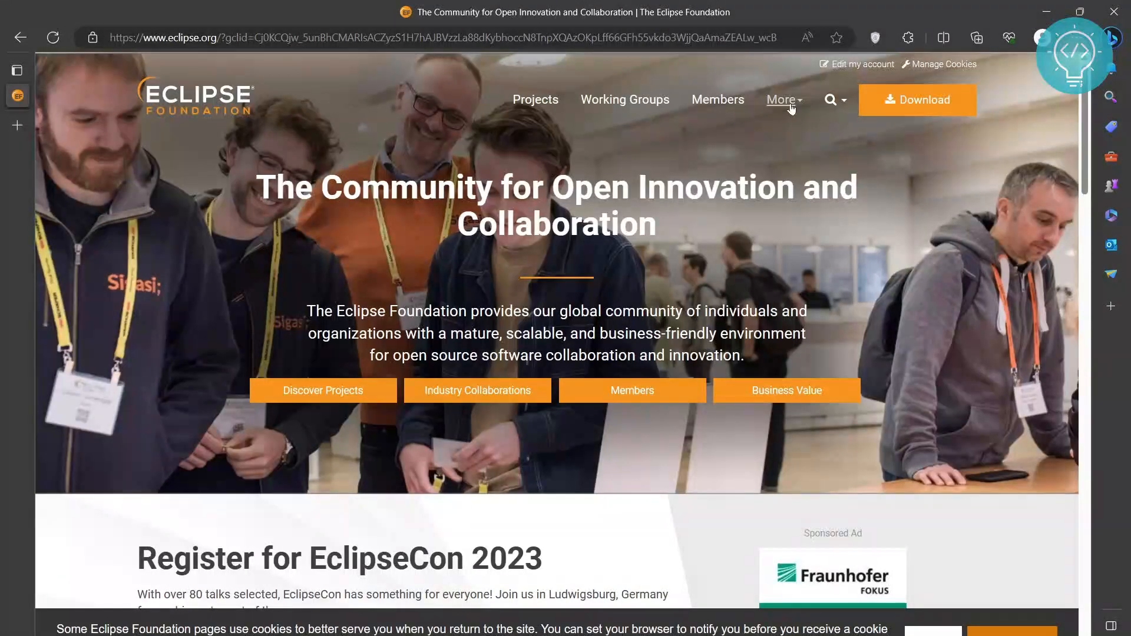
Navigate via More > Eclipse IDE > Download and choose the x86_64 installer for Eclipse IDE 2023-06.
{"action": "left_click", "coordinate": [782, 99]}
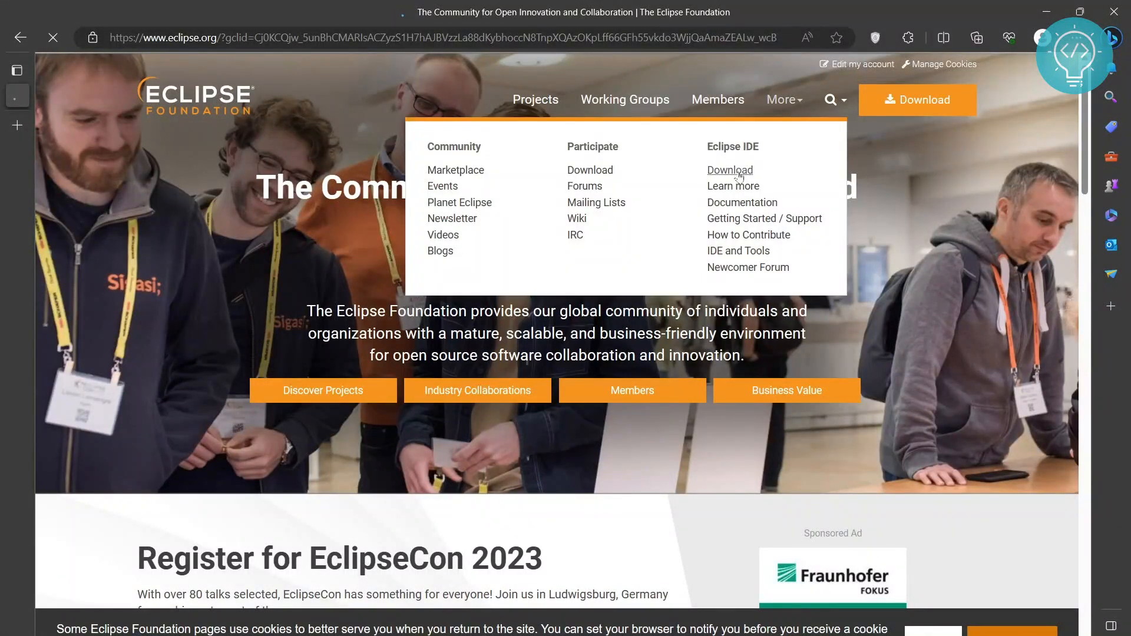
{"action": "left_click", "coordinate": [729, 170]}
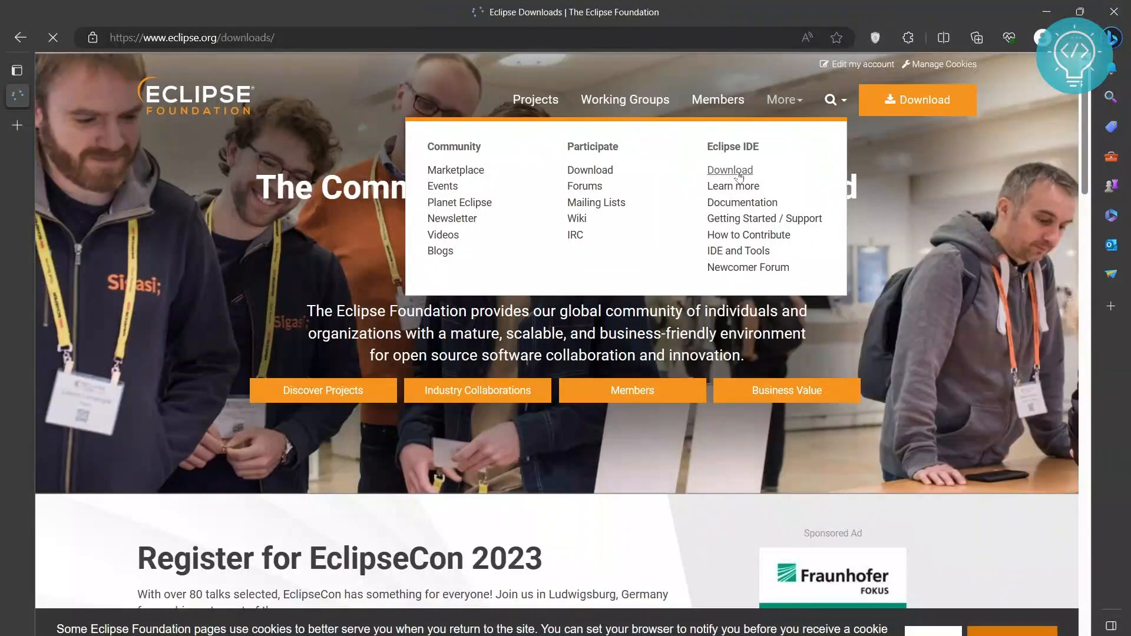
{"action": "left_click", "coordinate": [729, 169]}
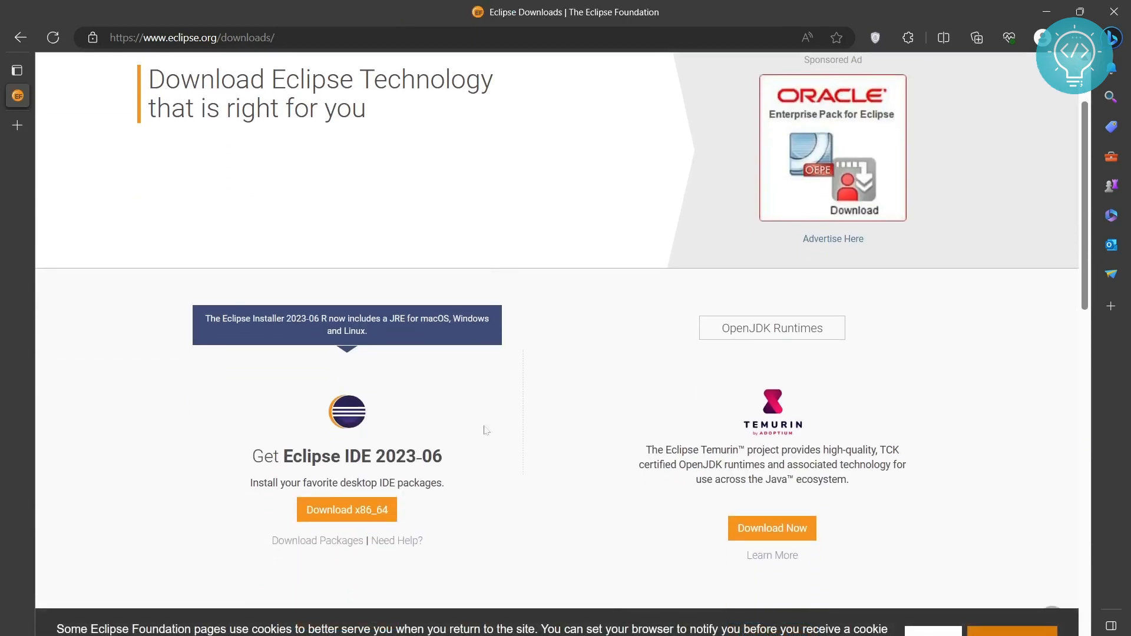
{"action": "scroll", "scroll_direction": "down", "scroll_amount": 3}
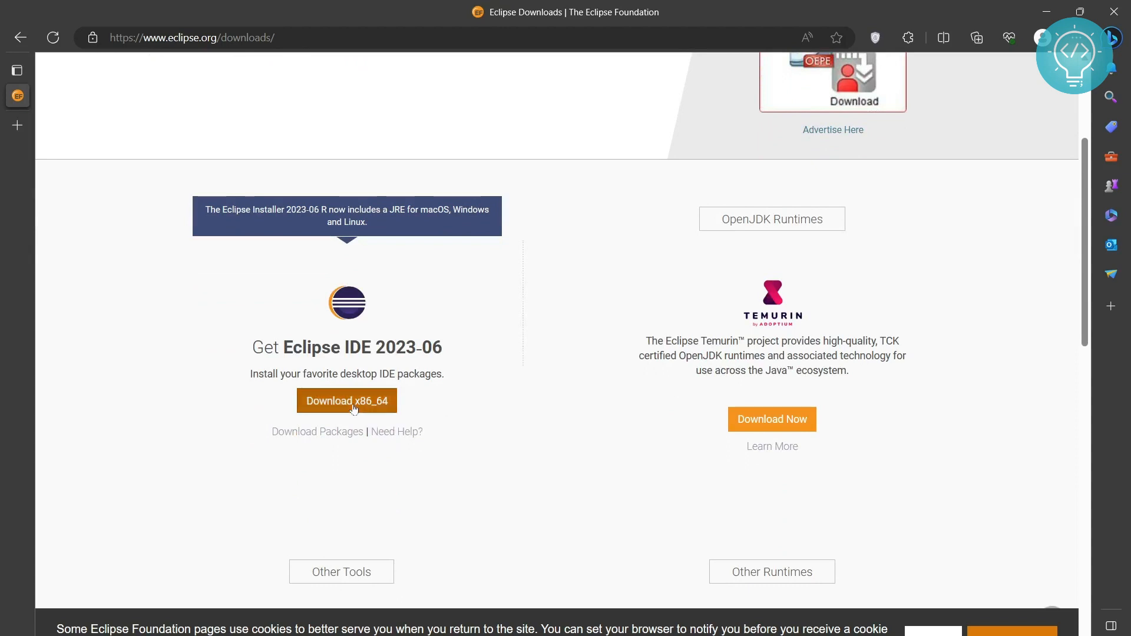
{"action": "left_click", "coordinate": [346, 400]}
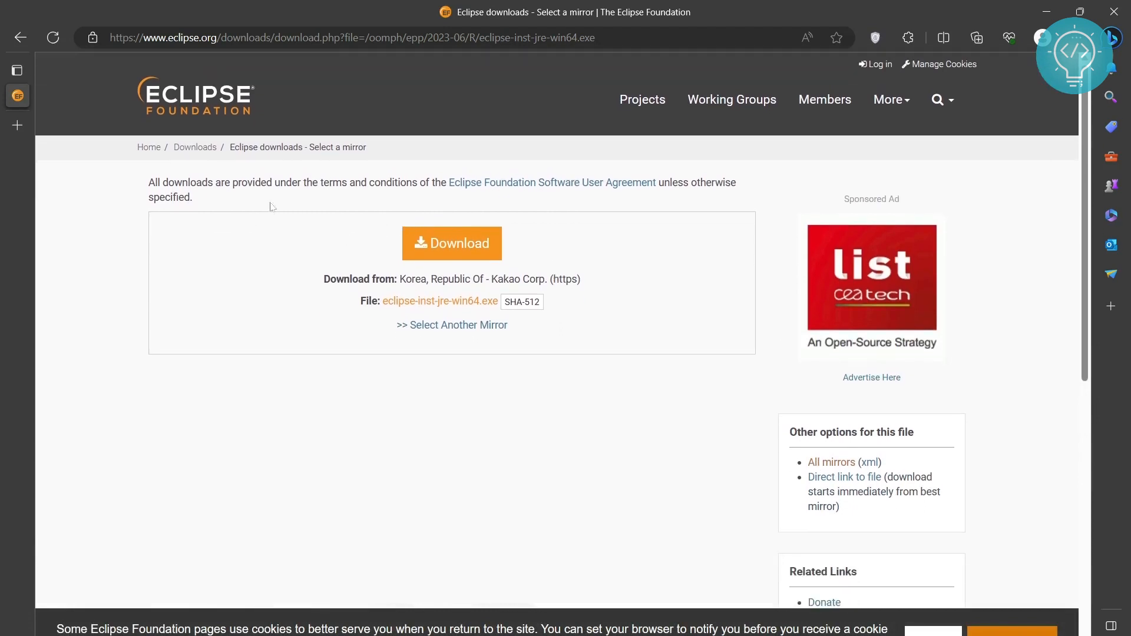
Download eclipse-inst-jre-win64.exe from the mirror and show it in the browser's downloads panel.
{"action": "left_click", "coordinate": [451, 243]}
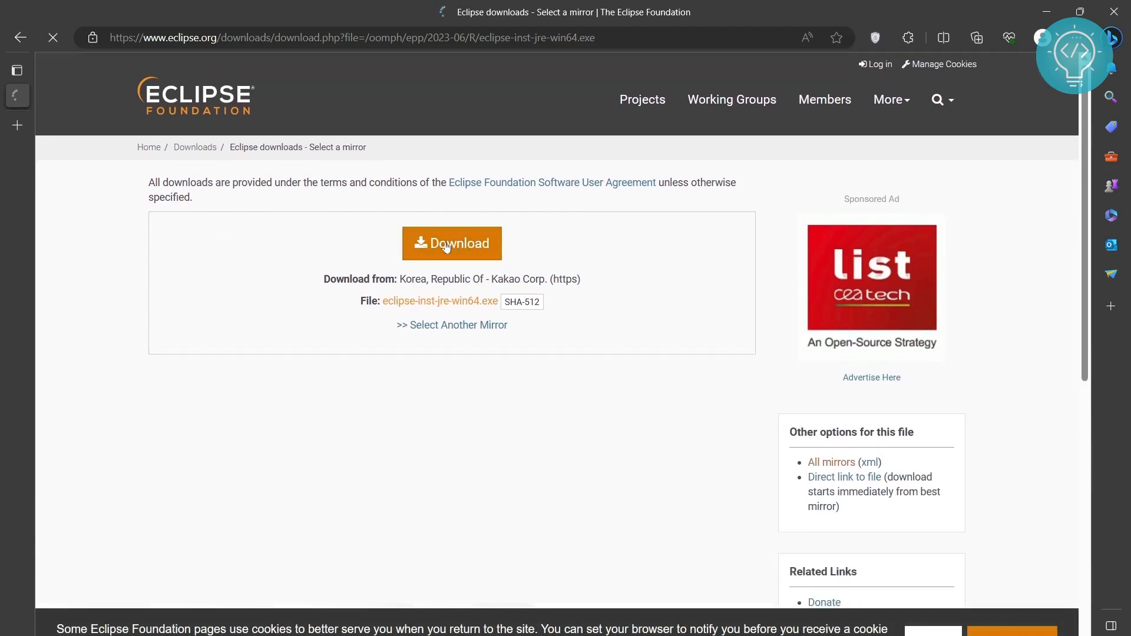
{"action": "left_click", "coordinate": [451, 243]}
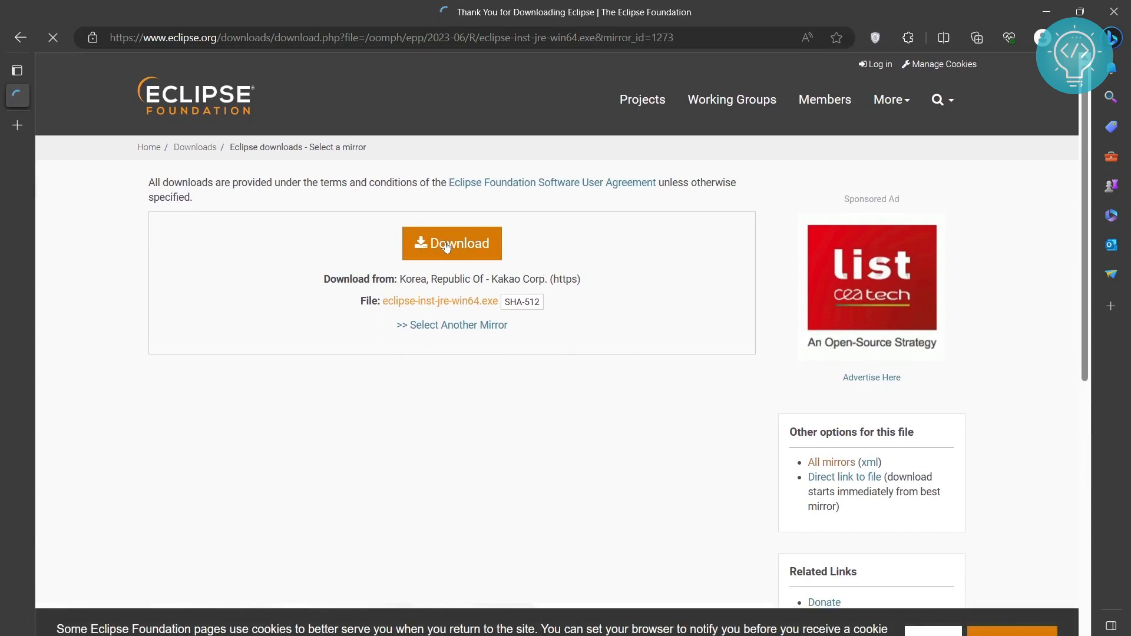
{"action": "left_click", "coordinate": [451, 243]}
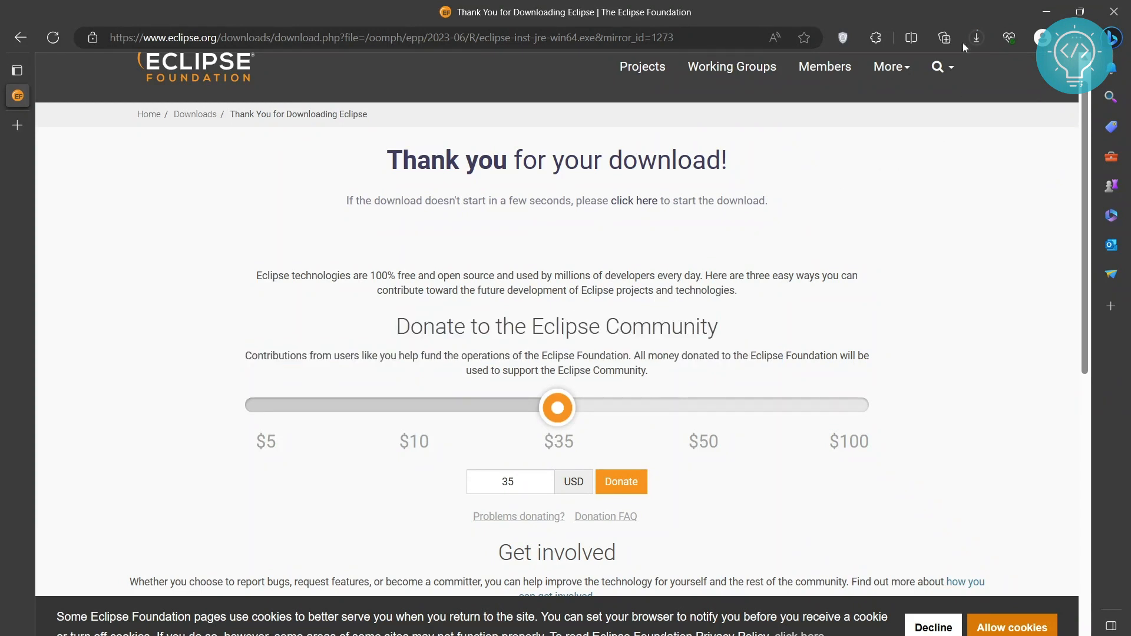
{"action": "left_click", "coordinate": [976, 37]}
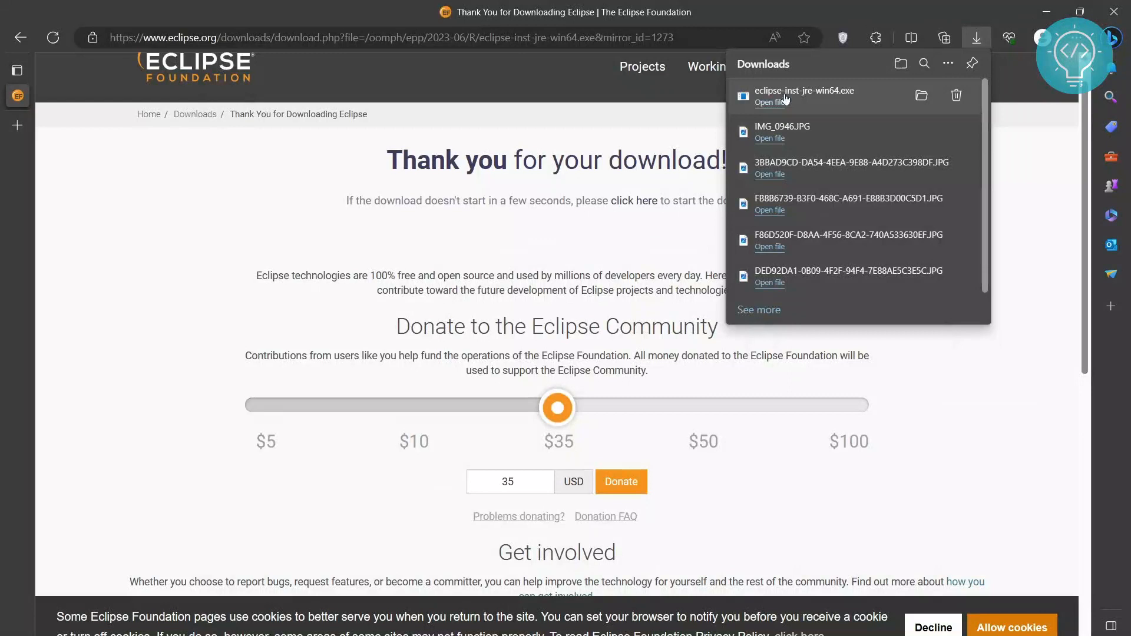
{"action": "mouse_move", "coordinate": [769, 101]}
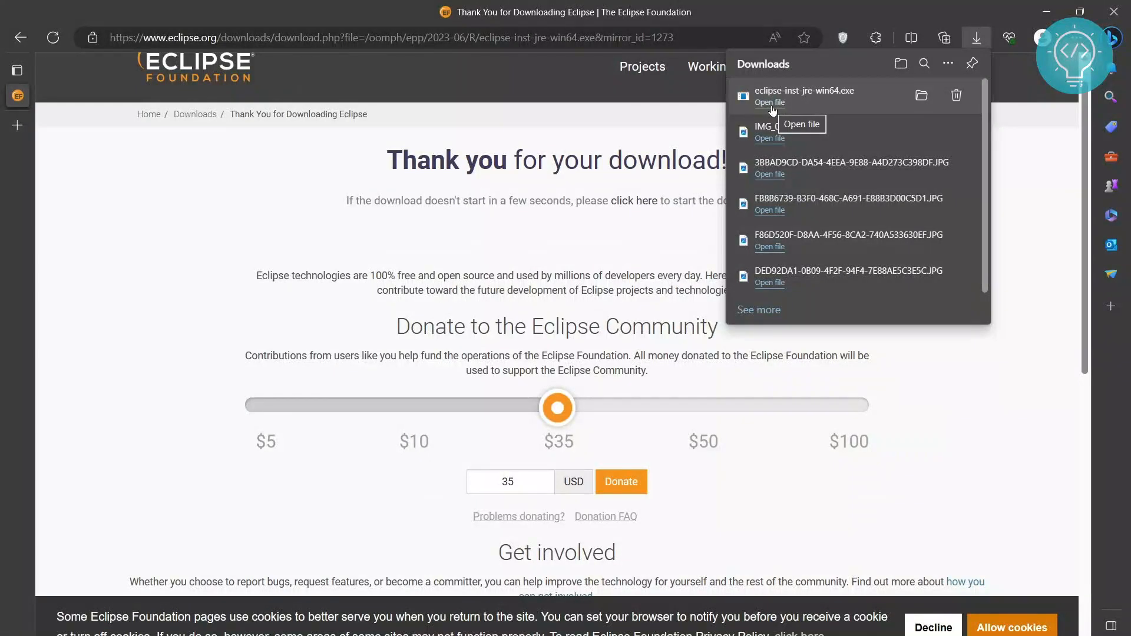
Run eclipse-inst-jre-win64.exe and browse the installer's IDE package list back to the top.
{"action": "left_click", "coordinate": [769, 102]}
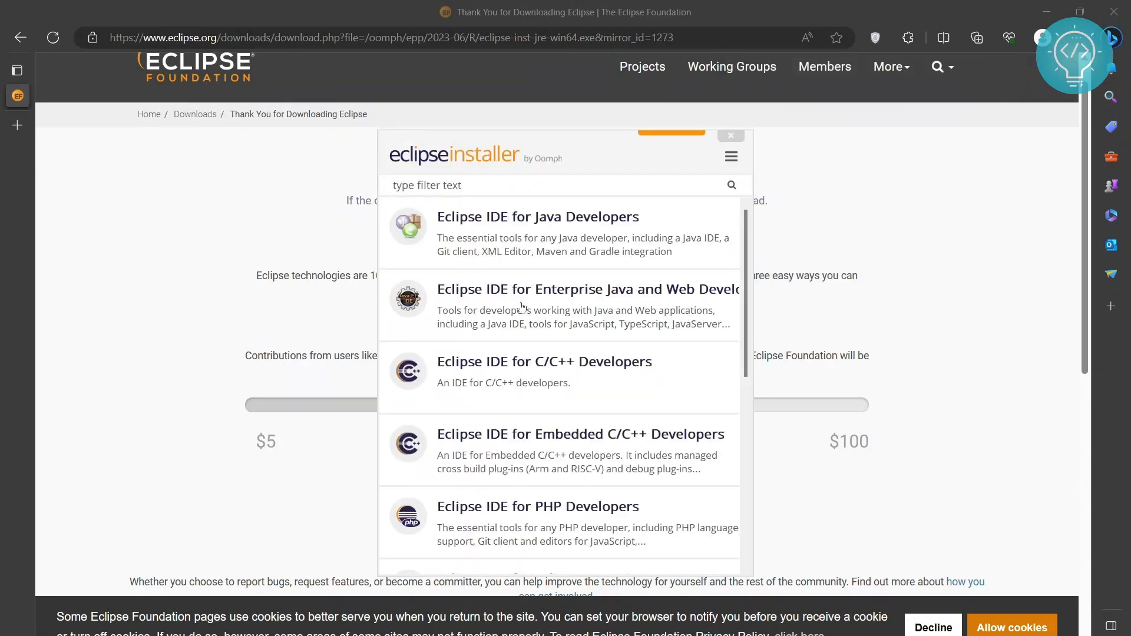
{"action": "mouse_move", "coordinate": [555, 371]}
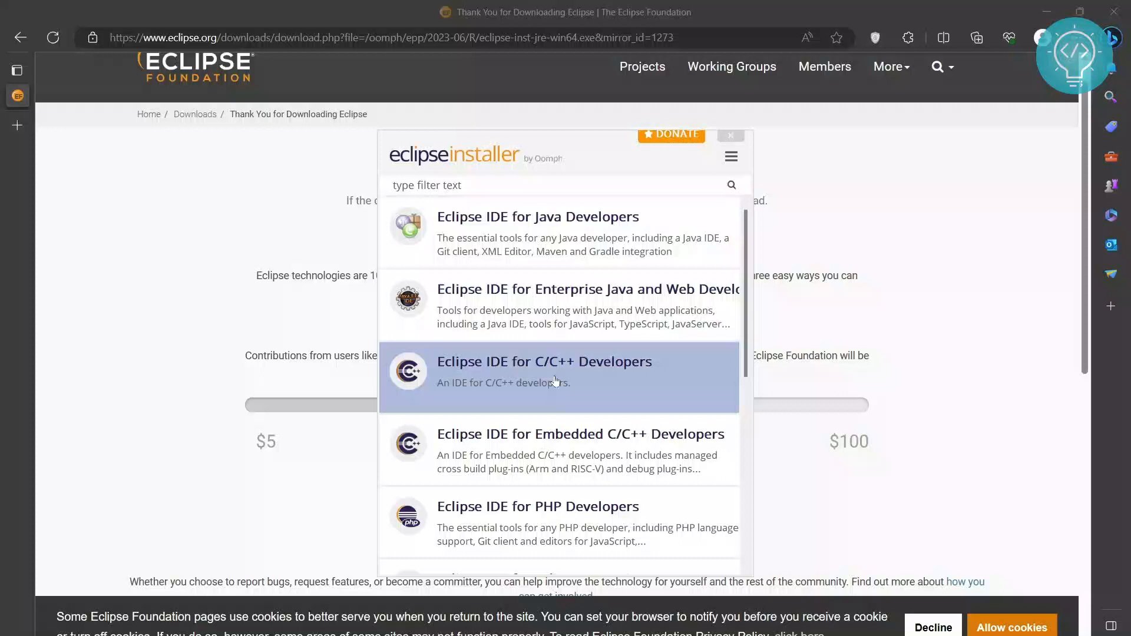
{"action": "scroll", "scroll_direction": "down", "scroll_amount": 3}
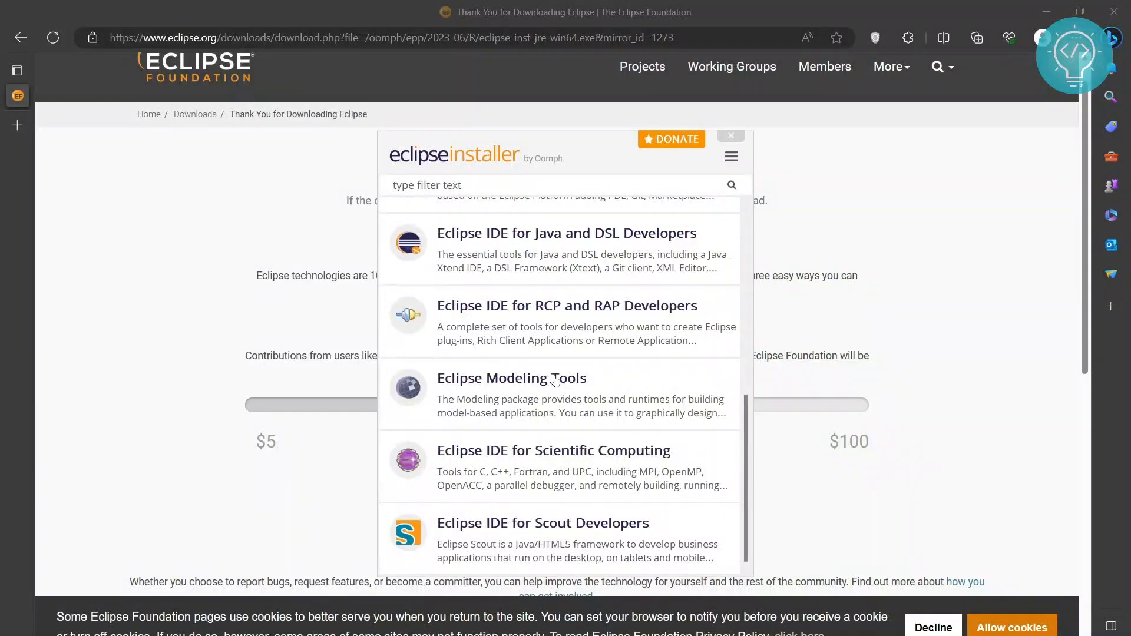
{"action": "scroll", "scroll_direction": "up", "scroll_amount": 3}
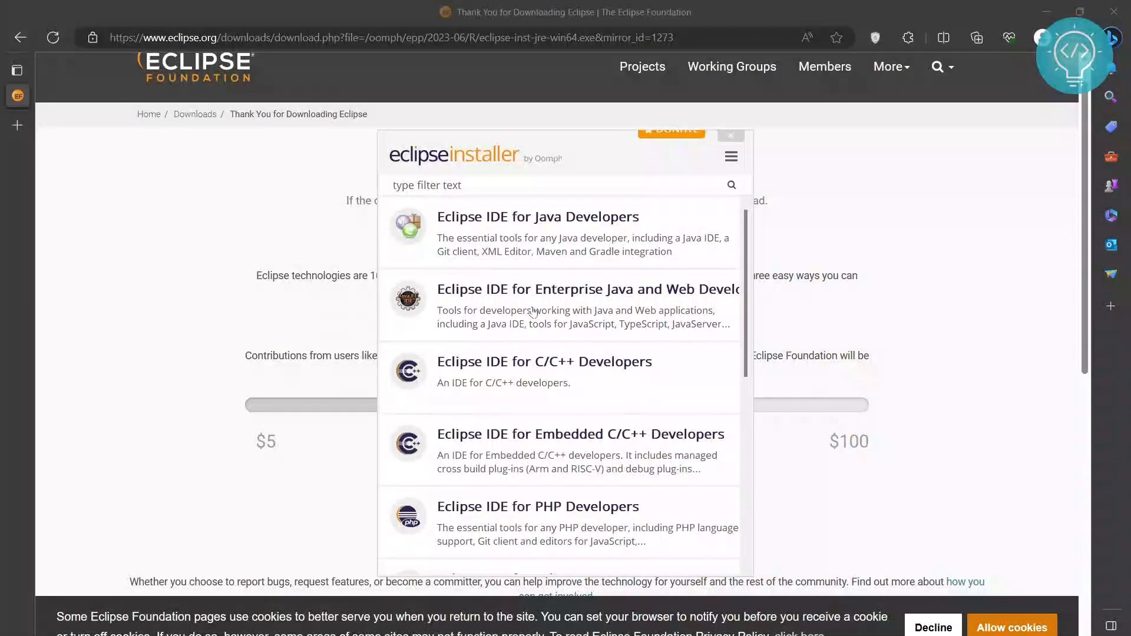
{"action": "scroll", "scroll_direction": "down", "scroll_amount": 3}
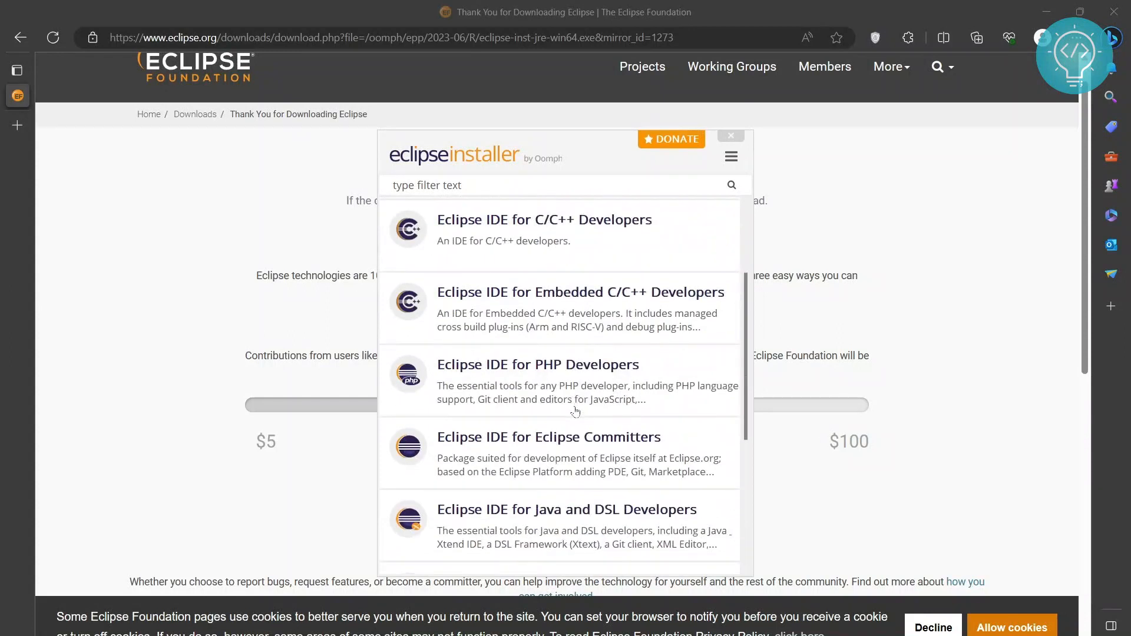
{"action": "scroll", "scroll_direction": "up", "scroll_amount": 3}
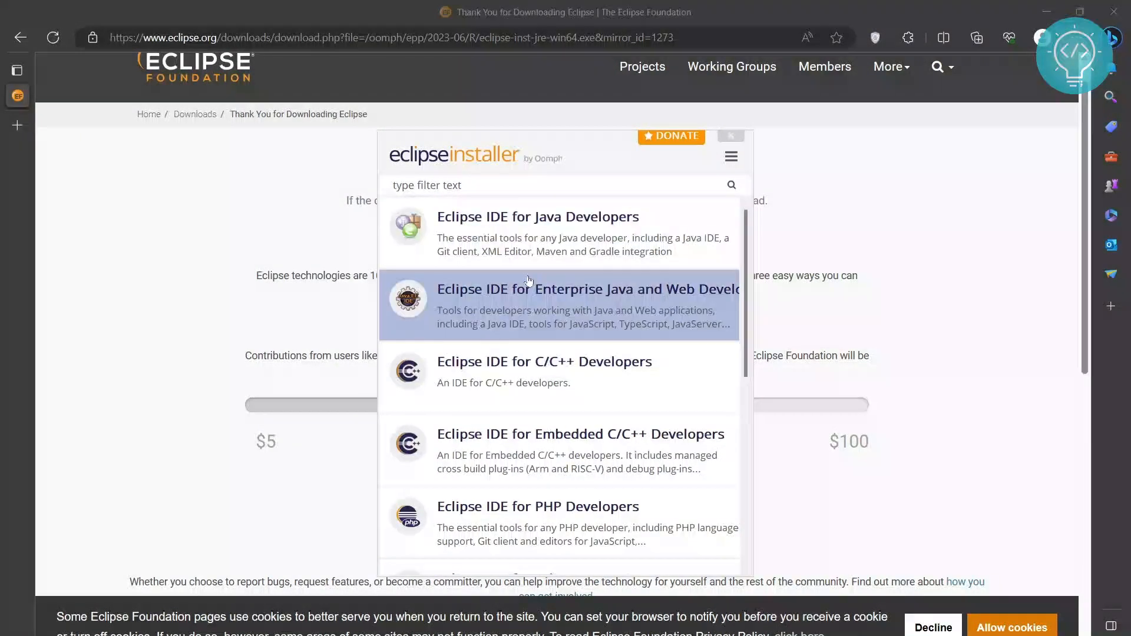
{"action": "mouse_move", "coordinate": [584, 234]}
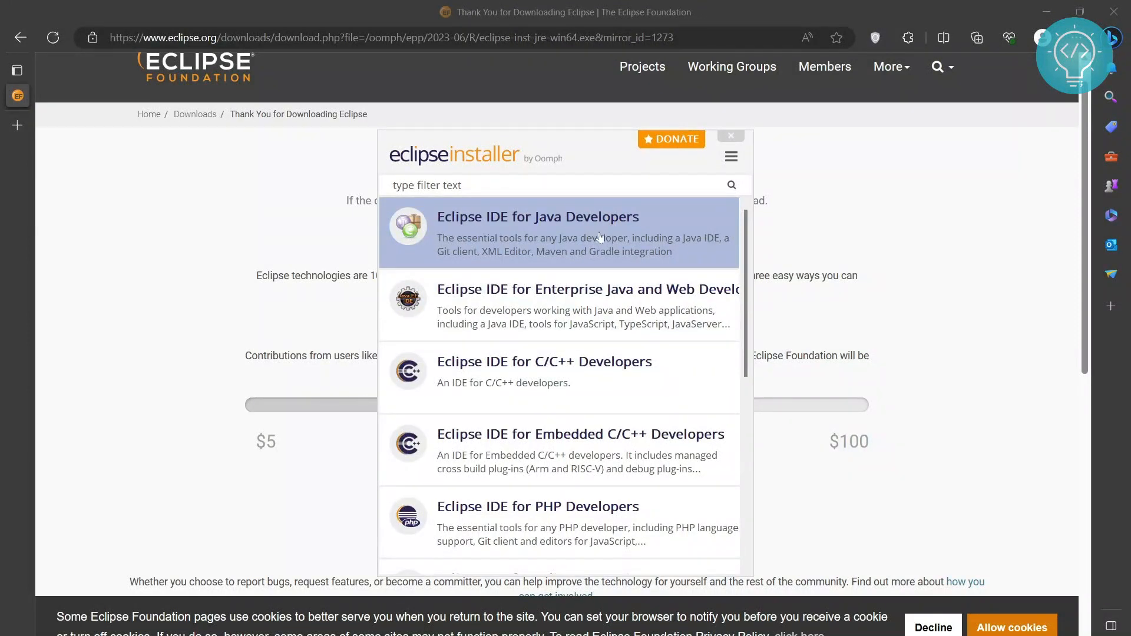
Install Eclipse IDE for Java Developers with the jdk-20 VM, start menu entry and desktop shortcut enabled.
{"action": "left_click", "coordinate": [537, 231]}
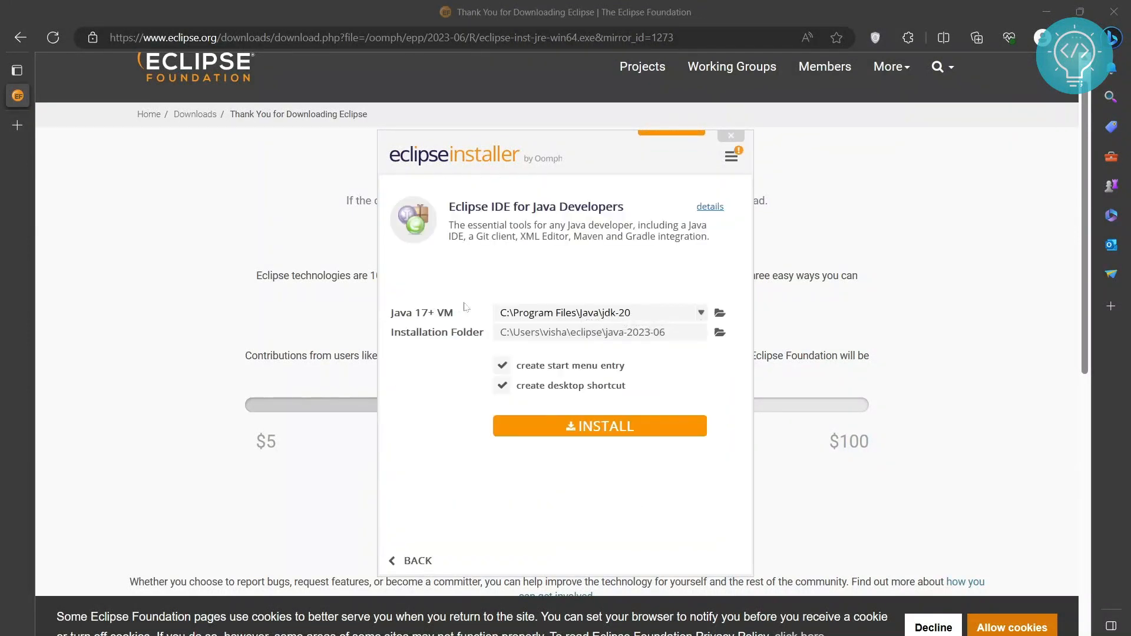
{"action": "left_click", "coordinate": [699, 313]}
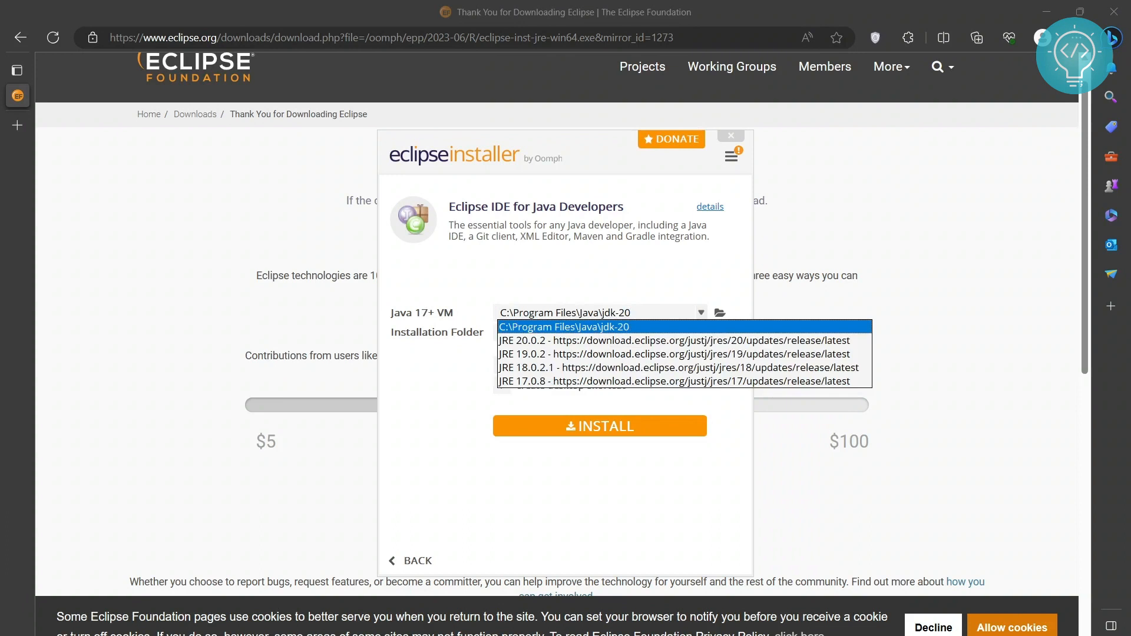
{"action": "left_click", "coordinate": [565, 326]}
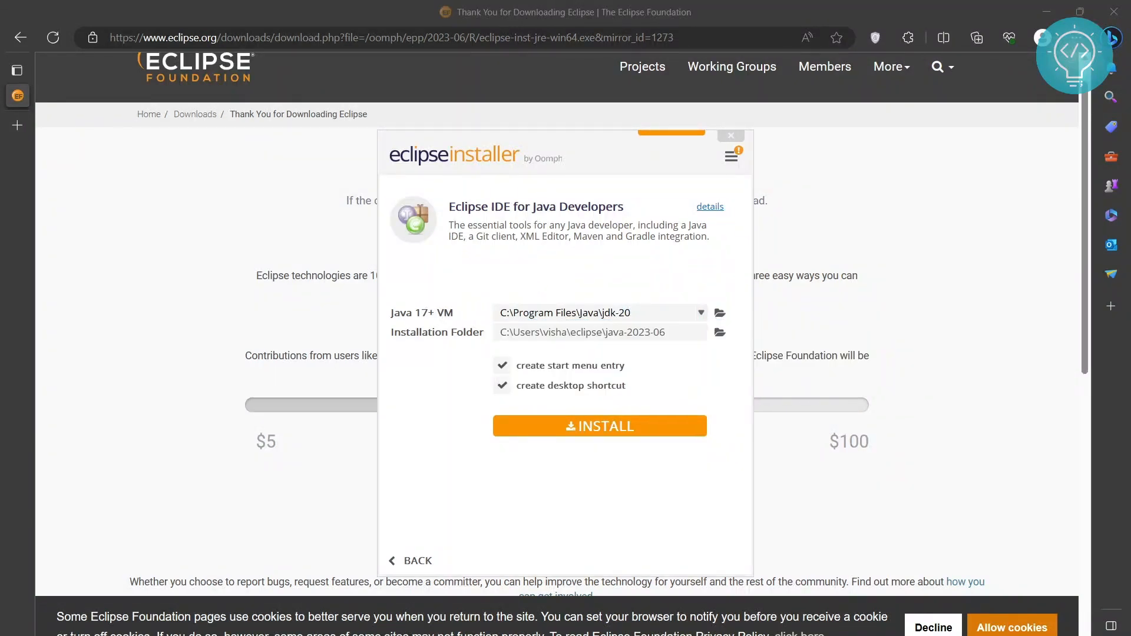
{"action": "mouse_move", "coordinate": [592, 312]}
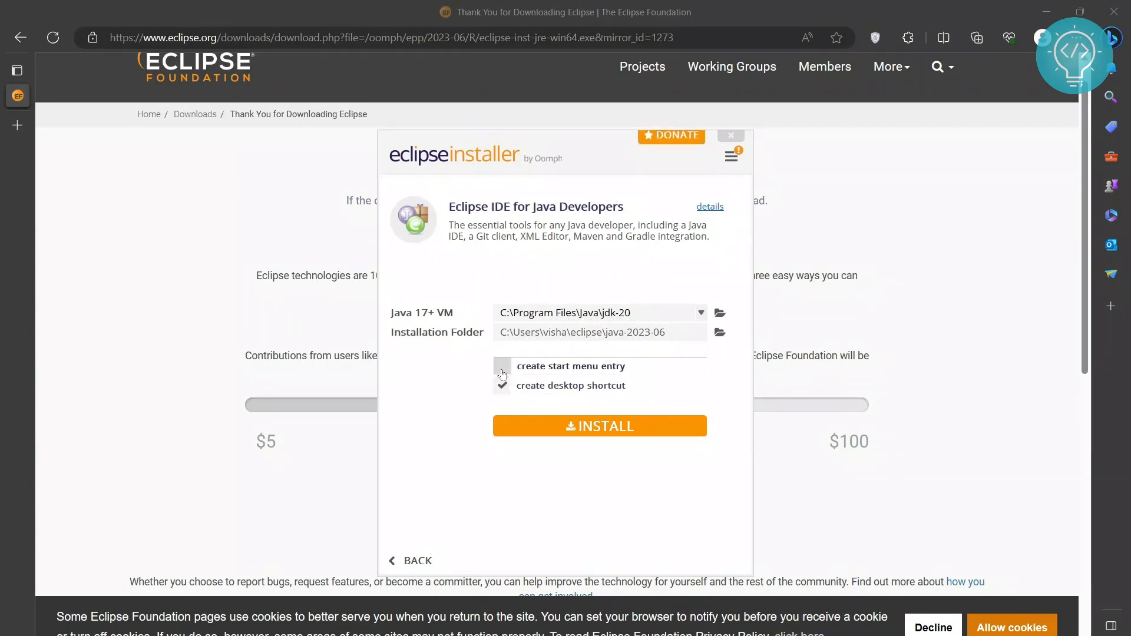
{"action": "left_click", "coordinate": [502, 365]}
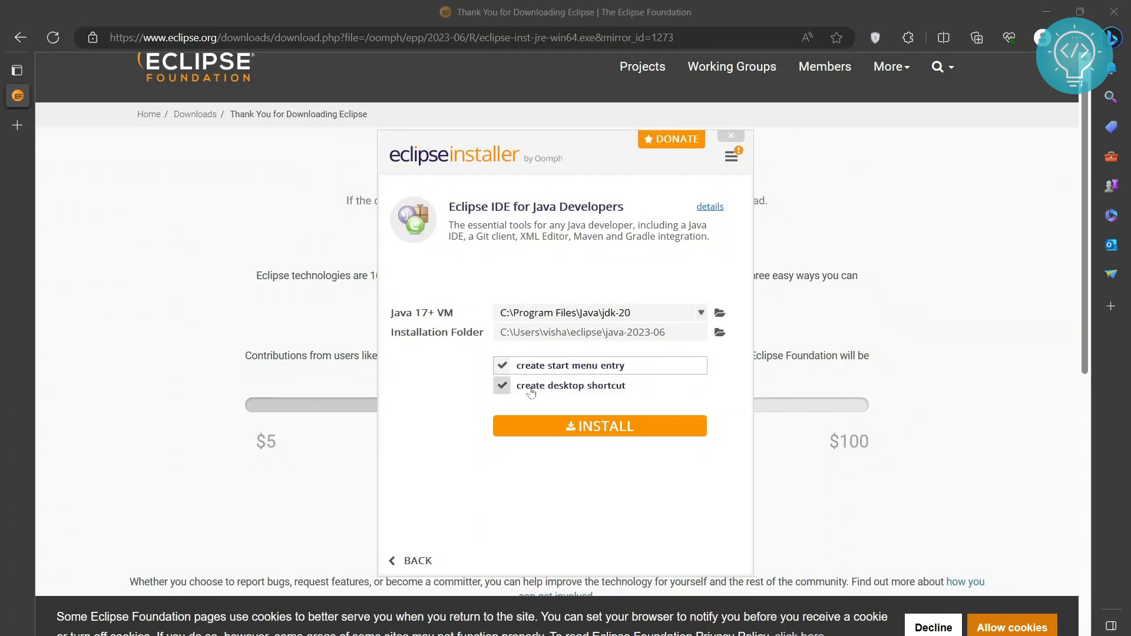
{"action": "left_click", "coordinate": [598, 425]}
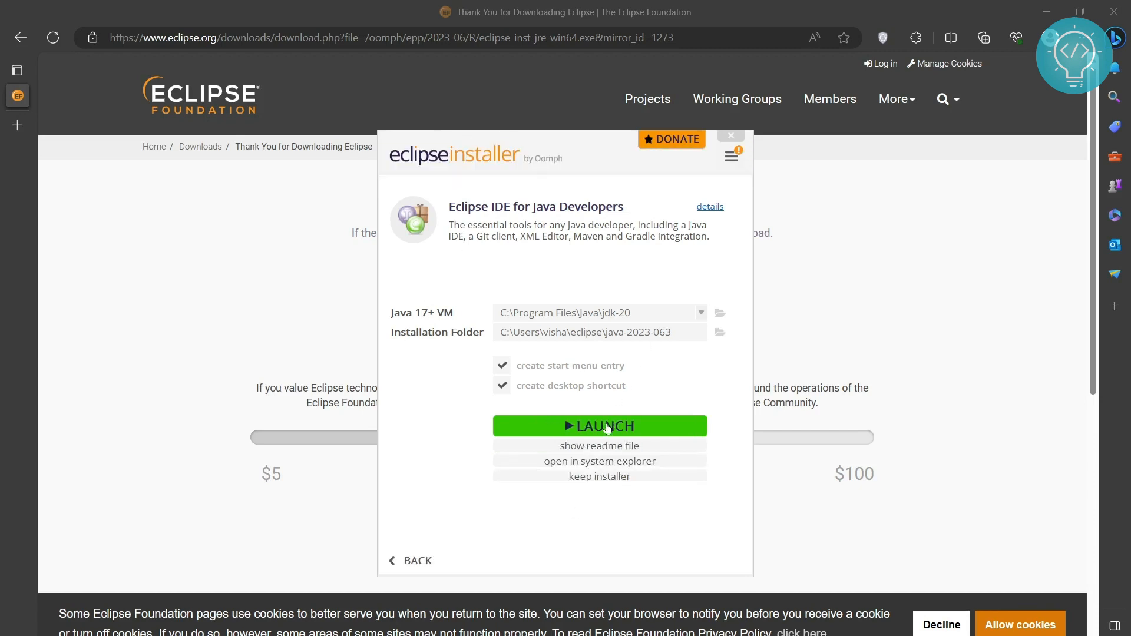
{"action": "mouse_move", "coordinate": [599, 425]}
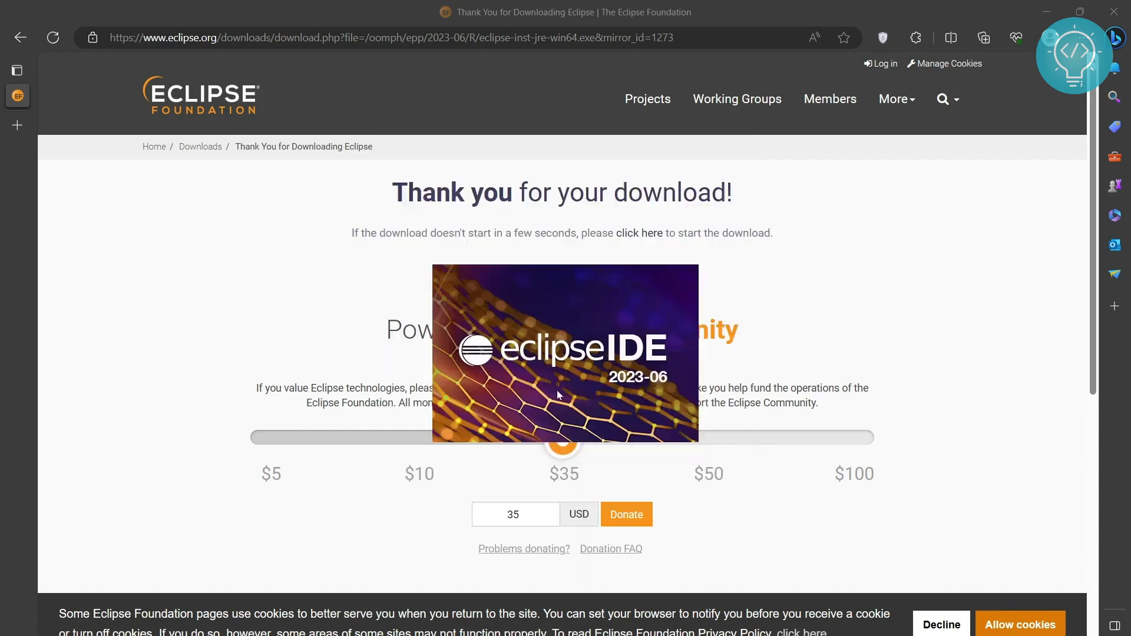
{"action": "mouse_move", "coordinate": [543, 378]}
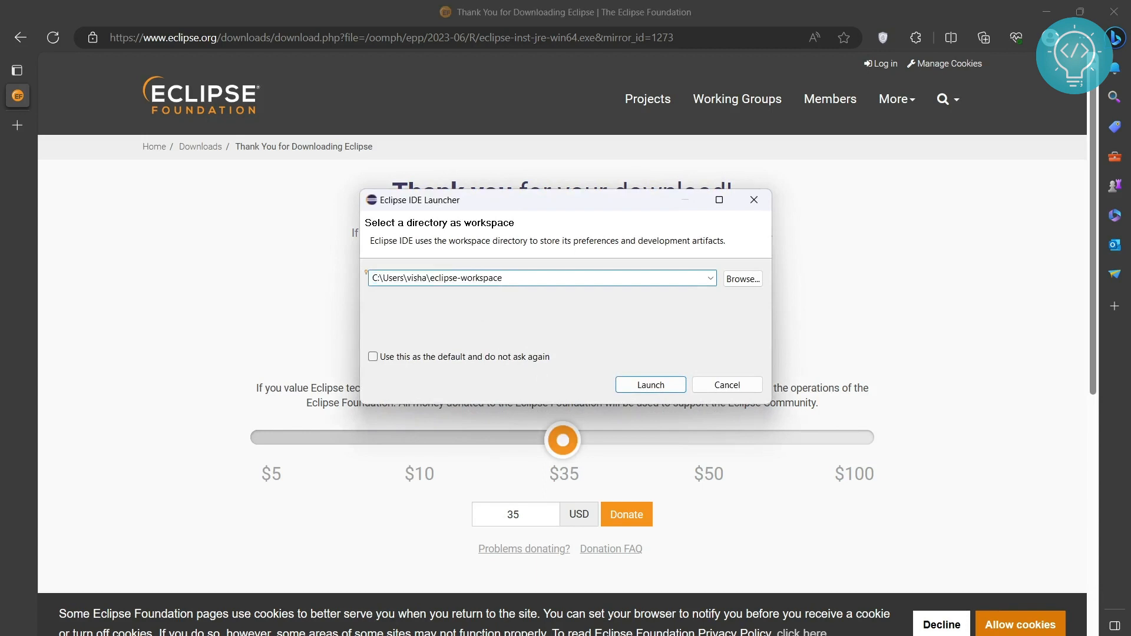
Launch Eclipse with the default eclipse-workspace folder as its workspace.
{"action": "left_click", "coordinate": [537, 278]}
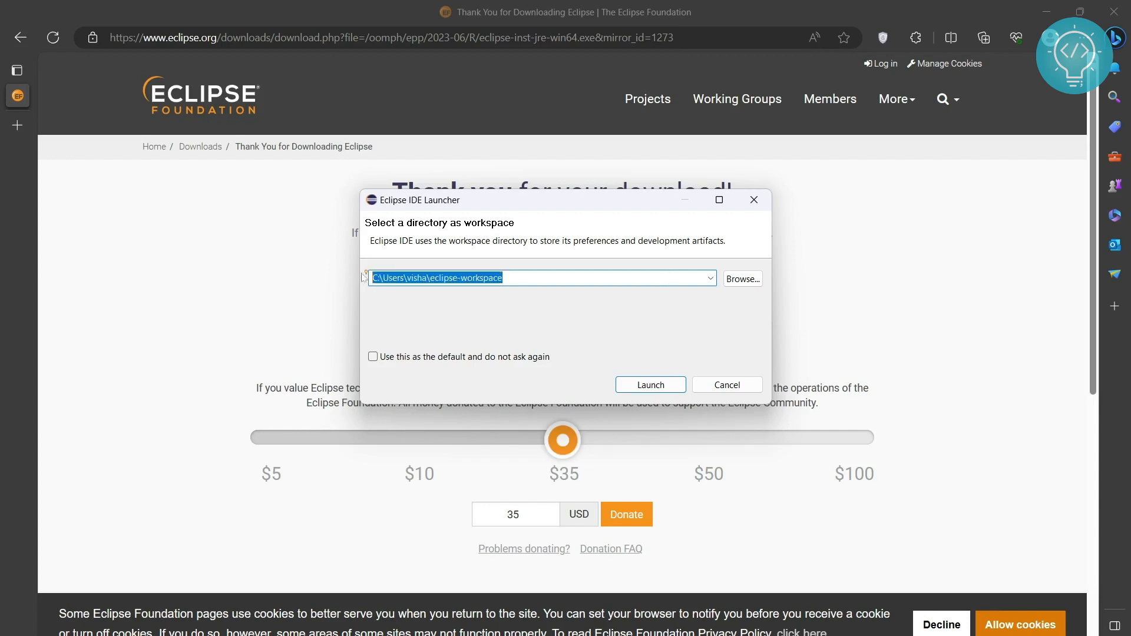
{"action": "mouse_move", "coordinate": [743, 279]}
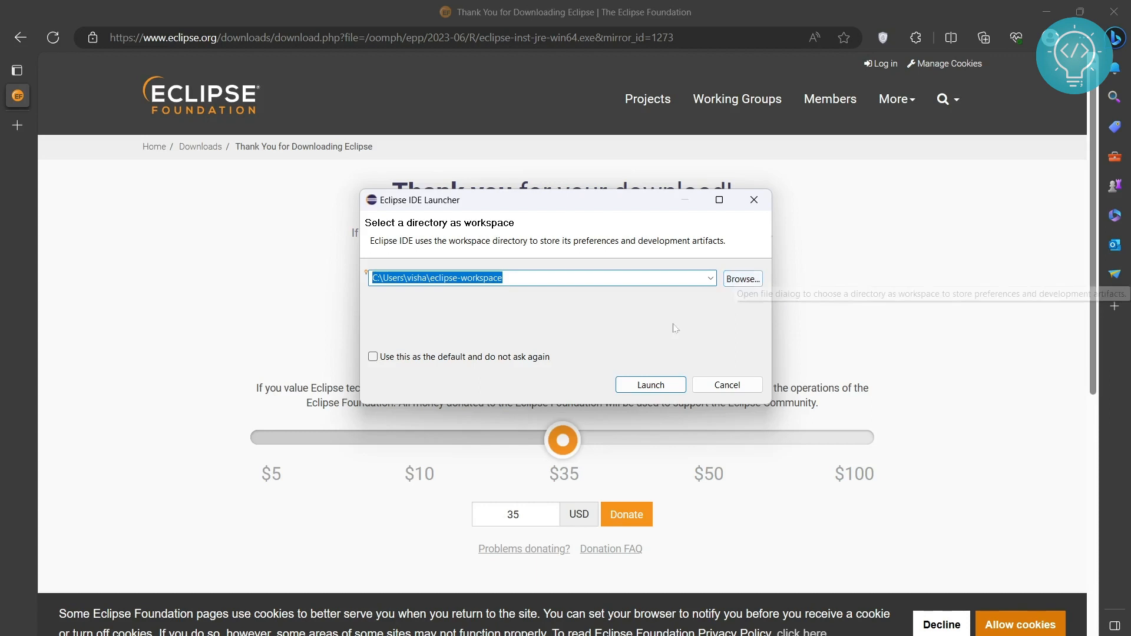
{"action": "left_click", "coordinate": [648, 384]}
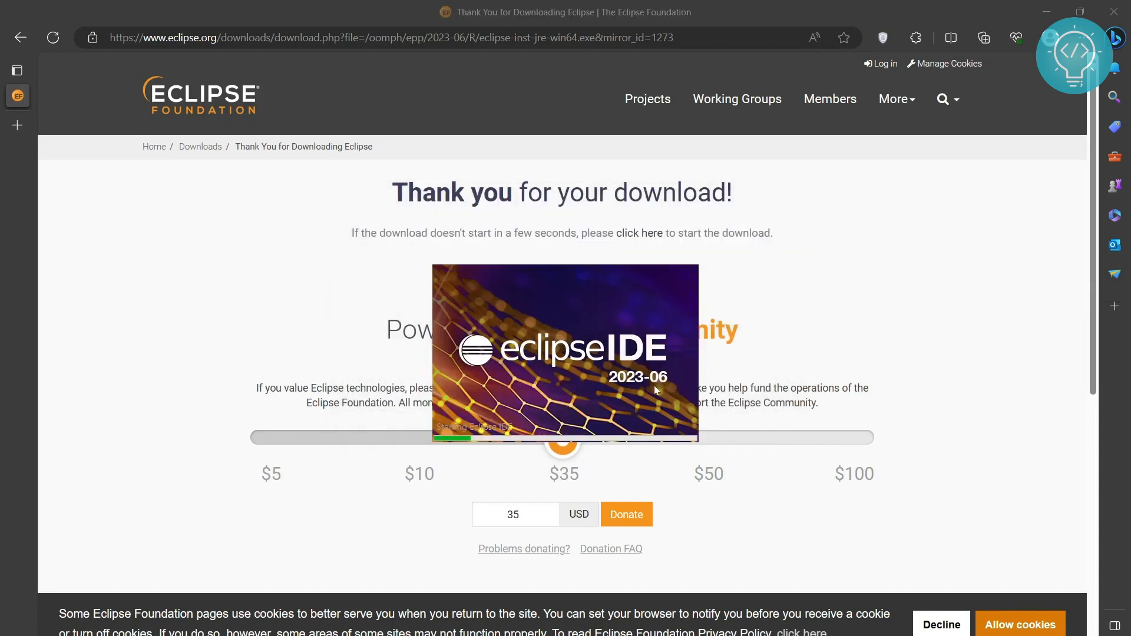
{"action": "left_click", "coordinate": [625, 515]}
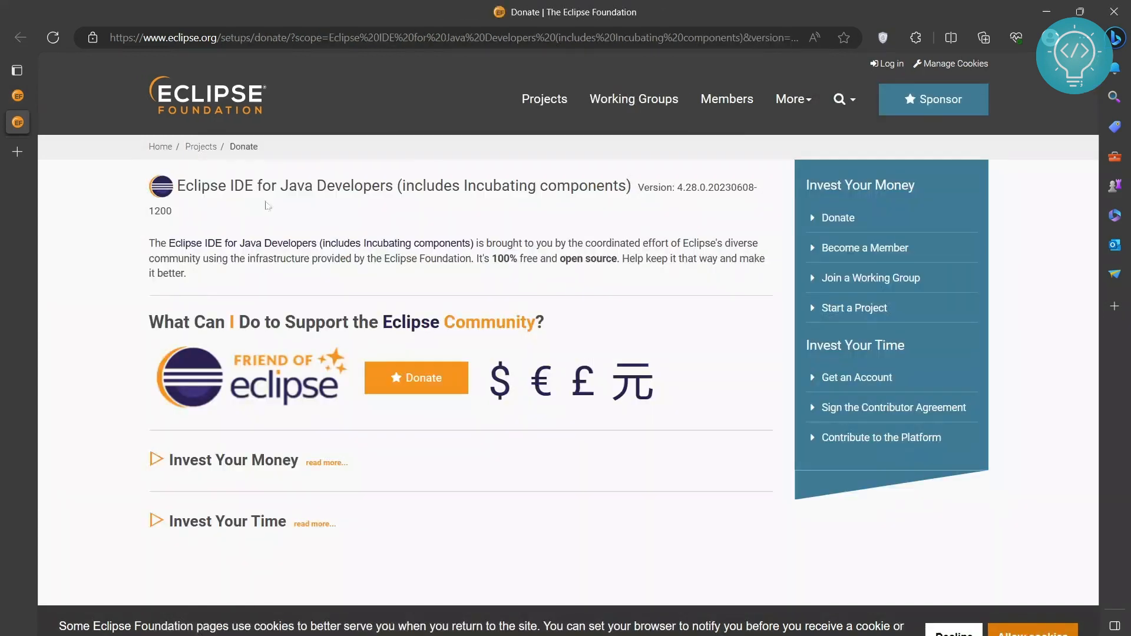
Maximize the Eclipse window and dismiss the welcome page's new Java project wizard to reach the empty workbench.
{"action": "left_click", "coordinate": [416, 377]}
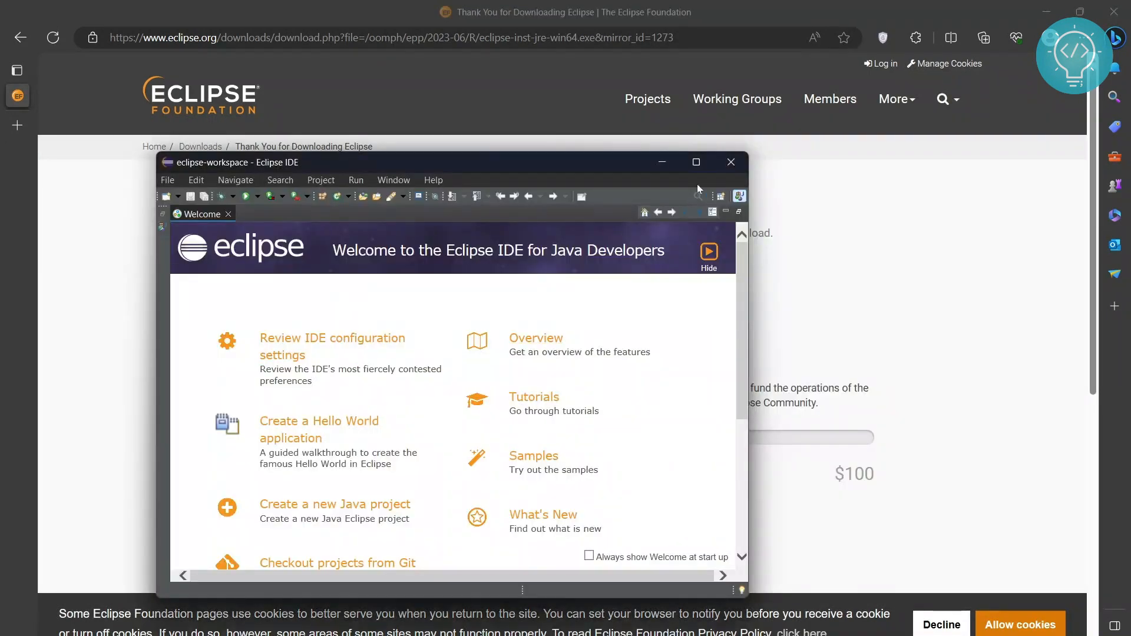
{"action": "left_click", "coordinate": [695, 161]}
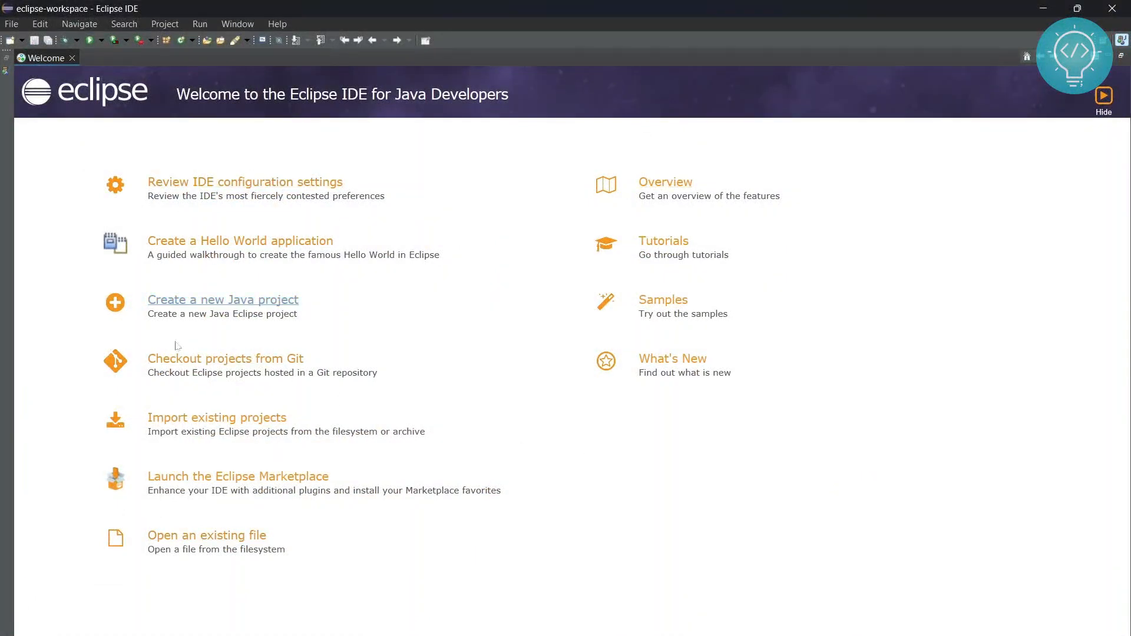
{"action": "mouse_move", "coordinate": [607, 278]}
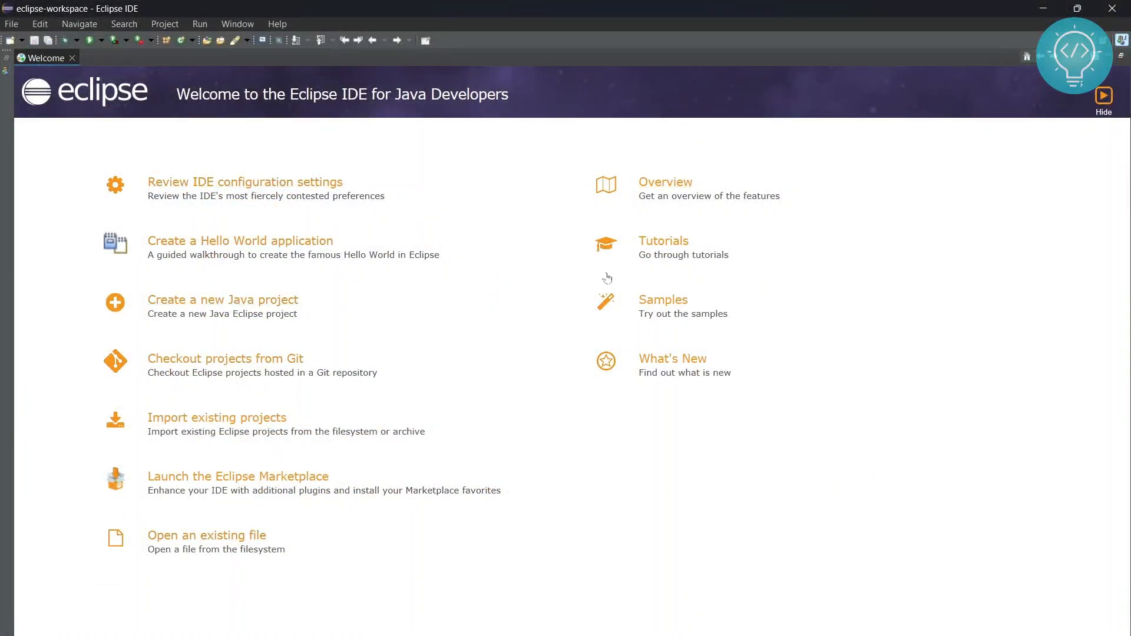
{"action": "mouse_move", "coordinate": [195, 299]}
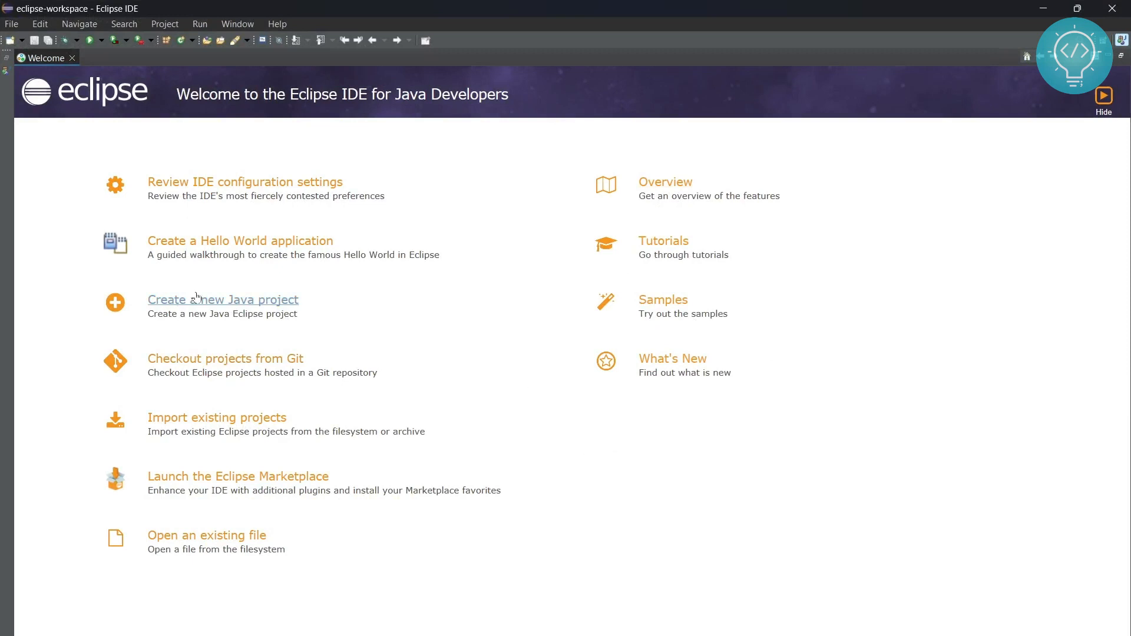
{"action": "left_click", "coordinate": [223, 299]}
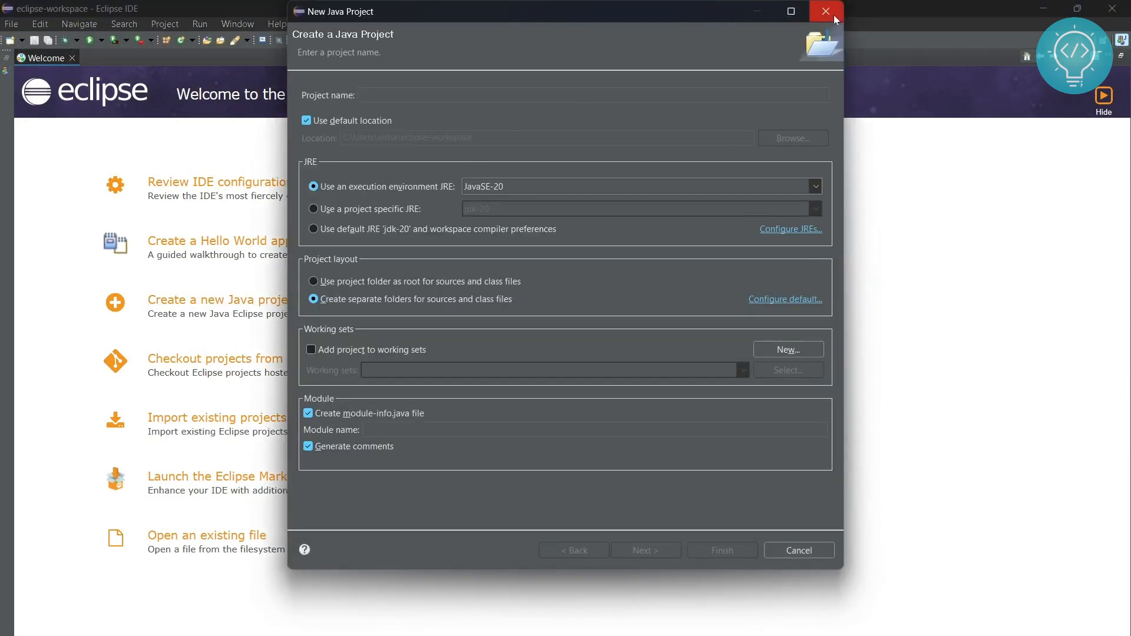
{"action": "left_click", "coordinate": [825, 10]}
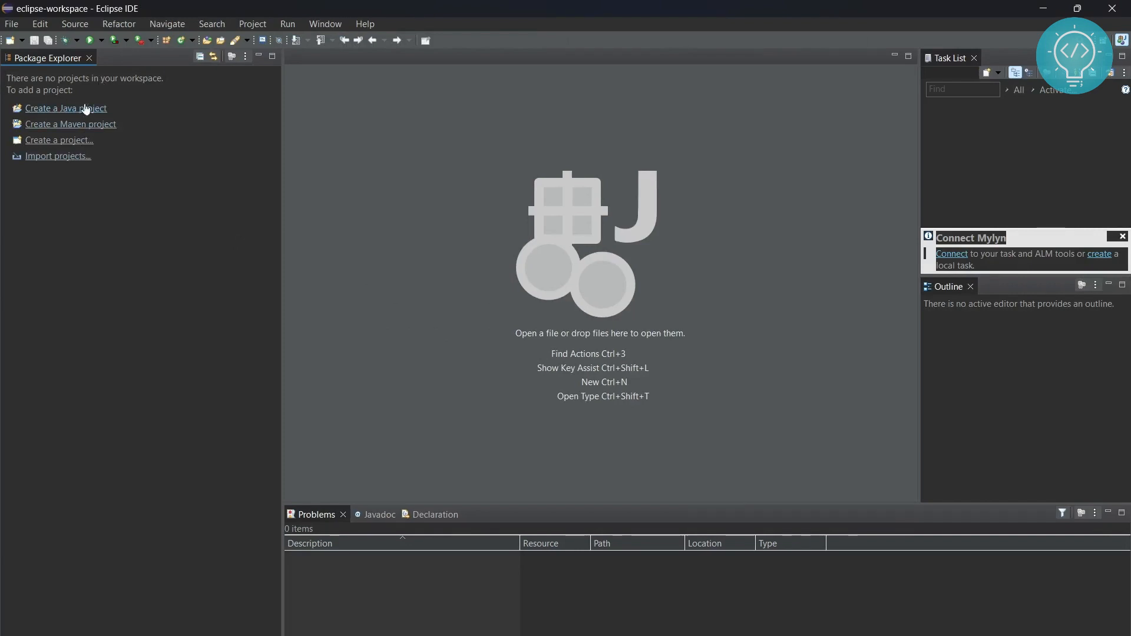
{"action": "mouse_move", "coordinate": [72, 116]}
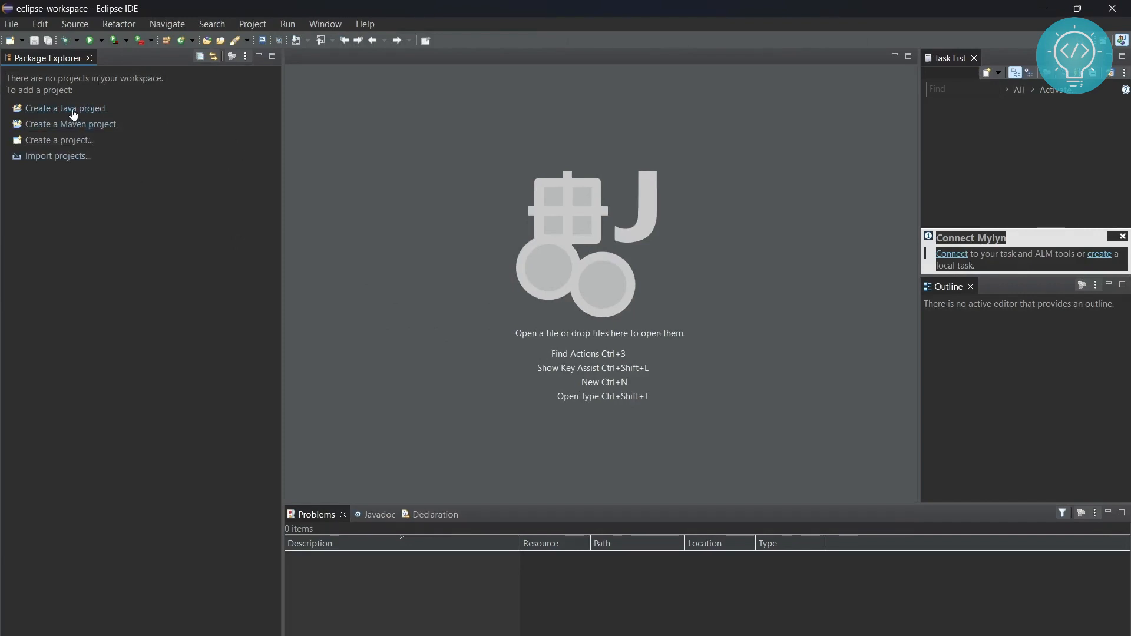
Create a Java project named FirstJavaPro with the JavaSE-20 runtime.
{"action": "left_click", "coordinate": [66, 108]}
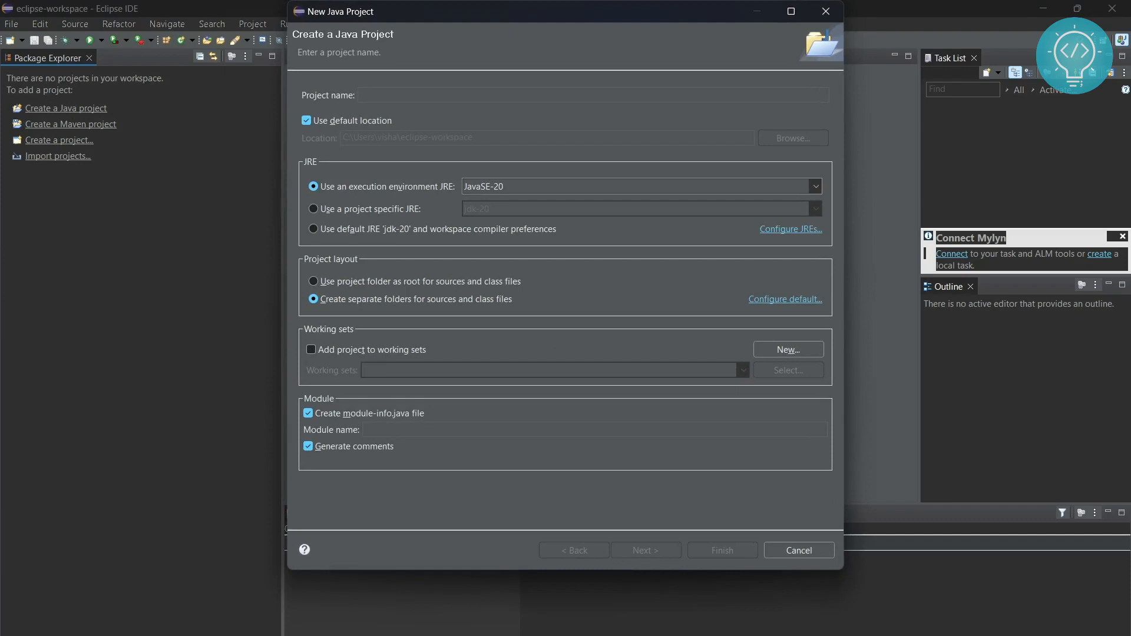
{"action": "type", "text": "FirstJa"}
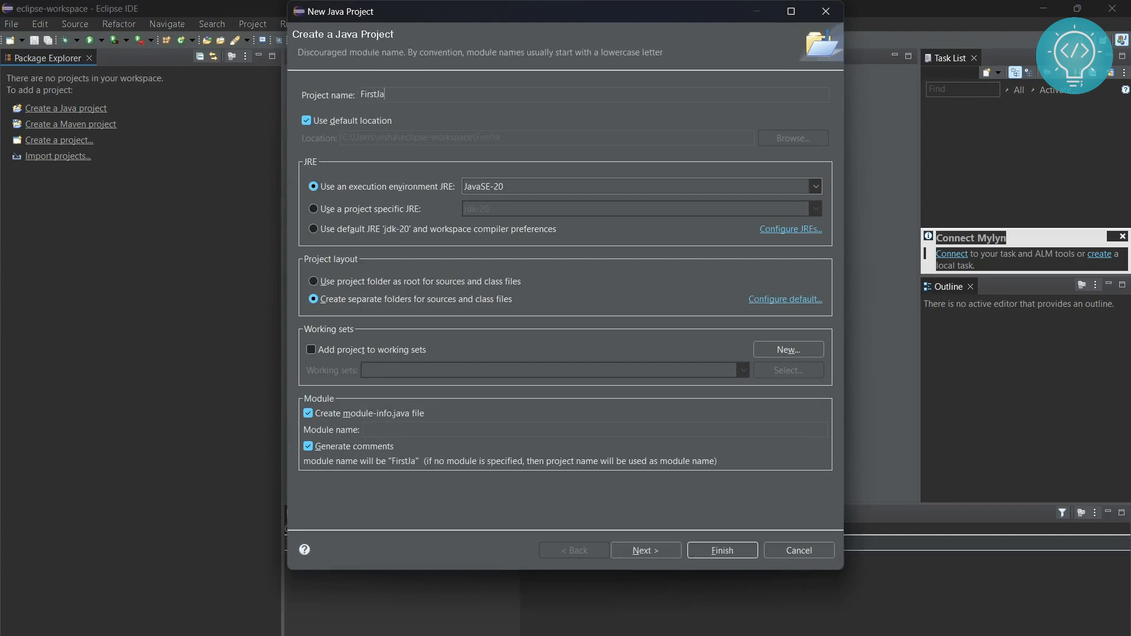
{"action": "type", "text": "vaPro"}
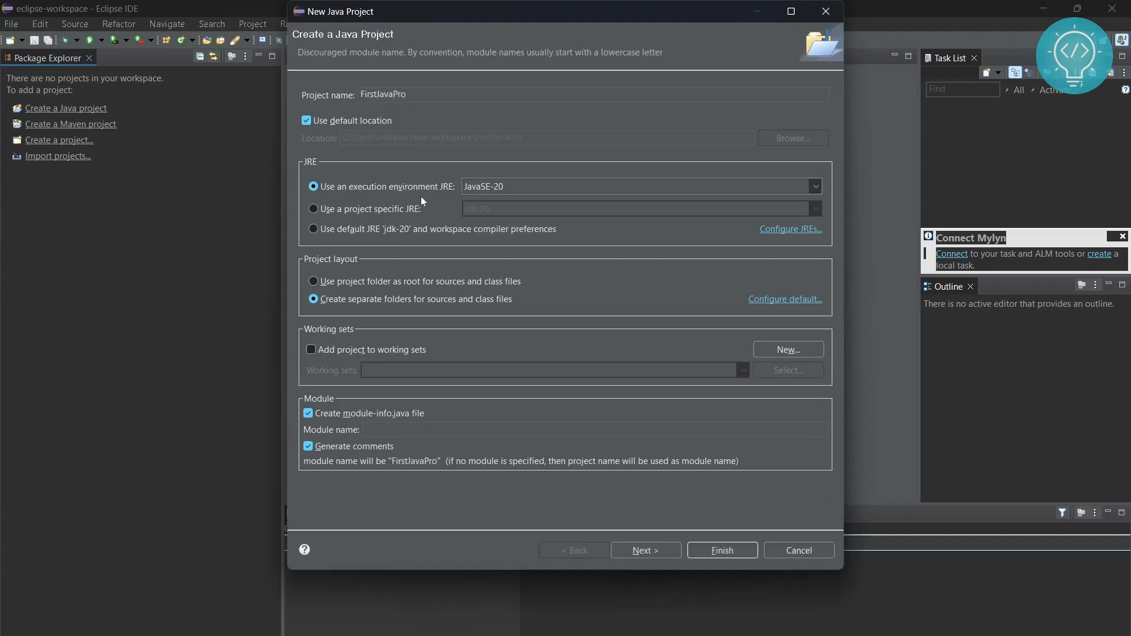
{"action": "left_click", "coordinate": [639, 186]}
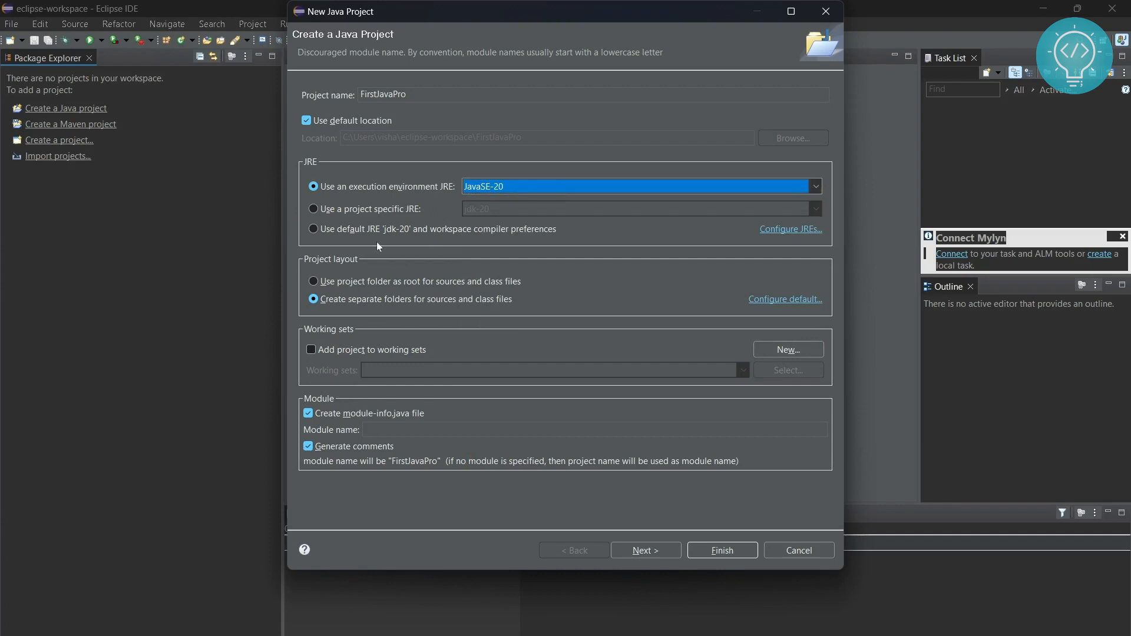
{"action": "mouse_move", "coordinate": [544, 420]}
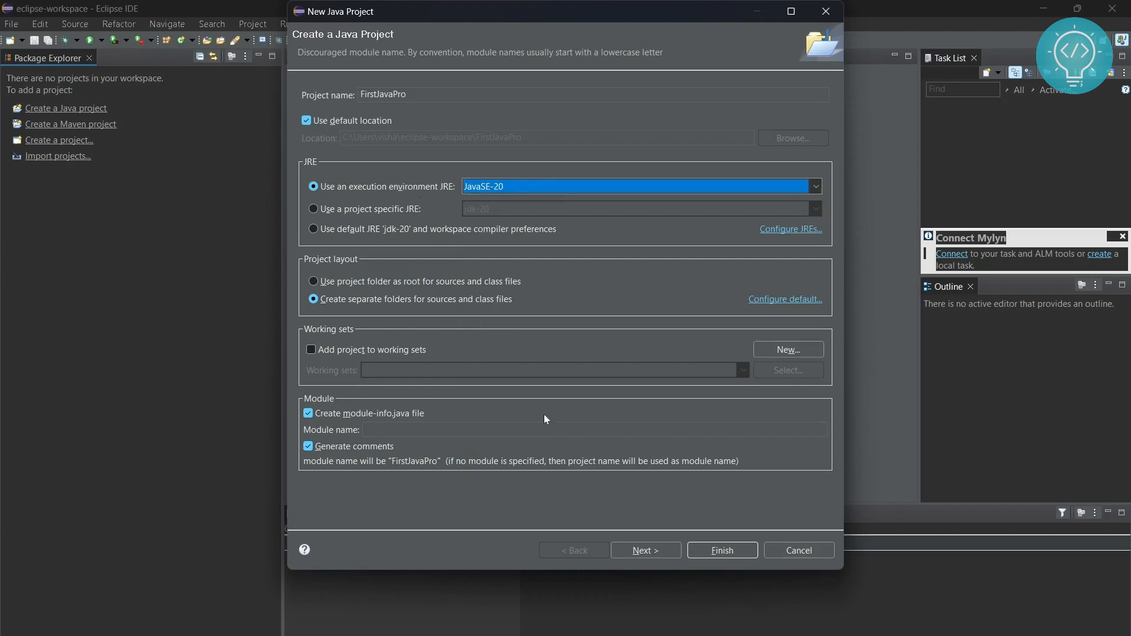
{"action": "left_click", "coordinate": [720, 550]}
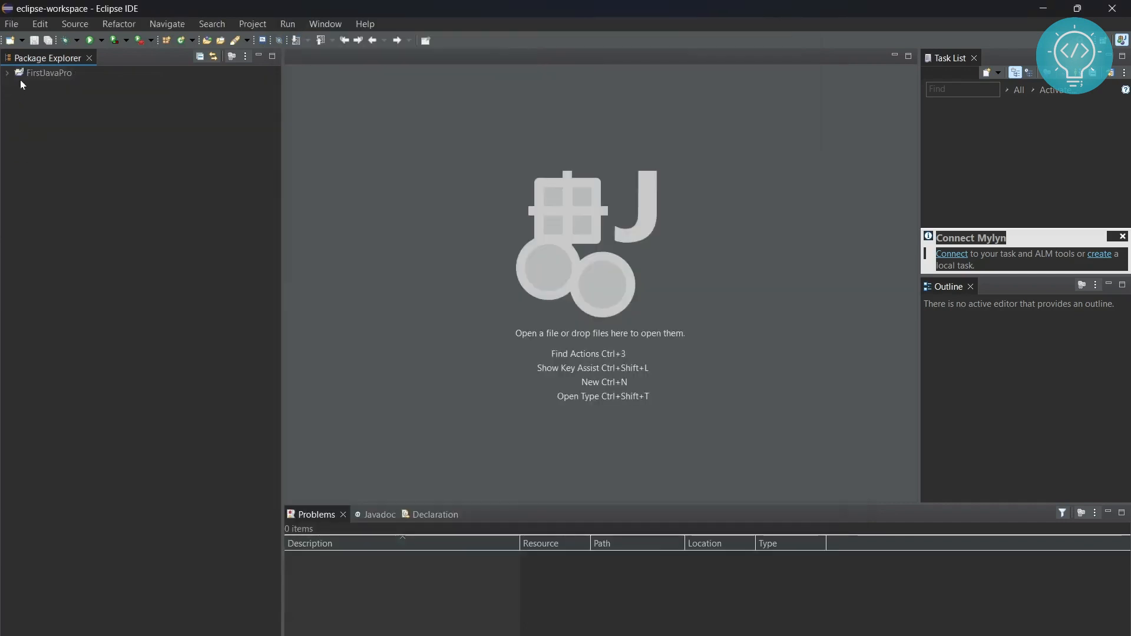
Expand FirstJavaPro and open its generated module-info.java in the editor.
{"action": "left_click", "coordinate": [7, 71]}
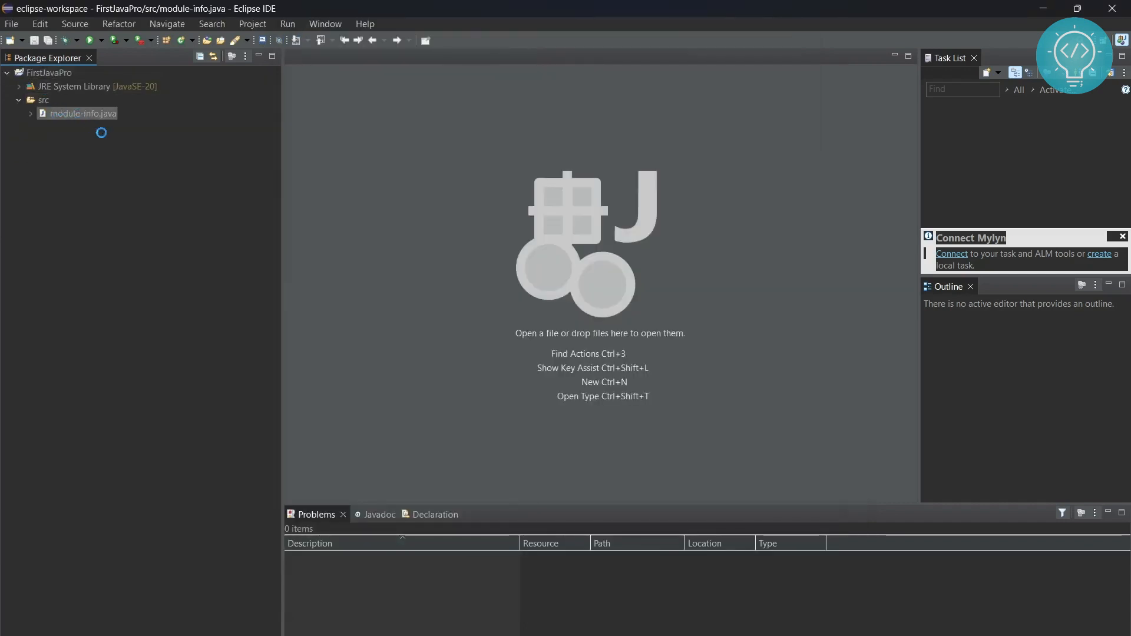
{"action": "double_click", "coordinate": [82, 113]}
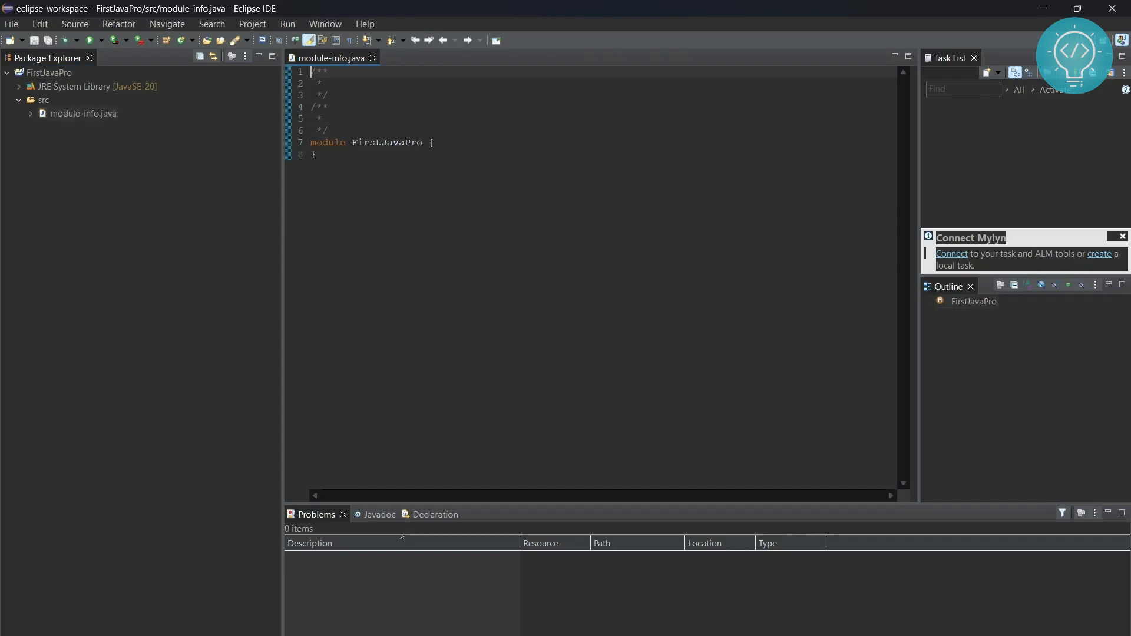
Create a new public class MainClass in FirstJavaPro's src folder.
{"action": "left_click", "coordinate": [43, 100]}
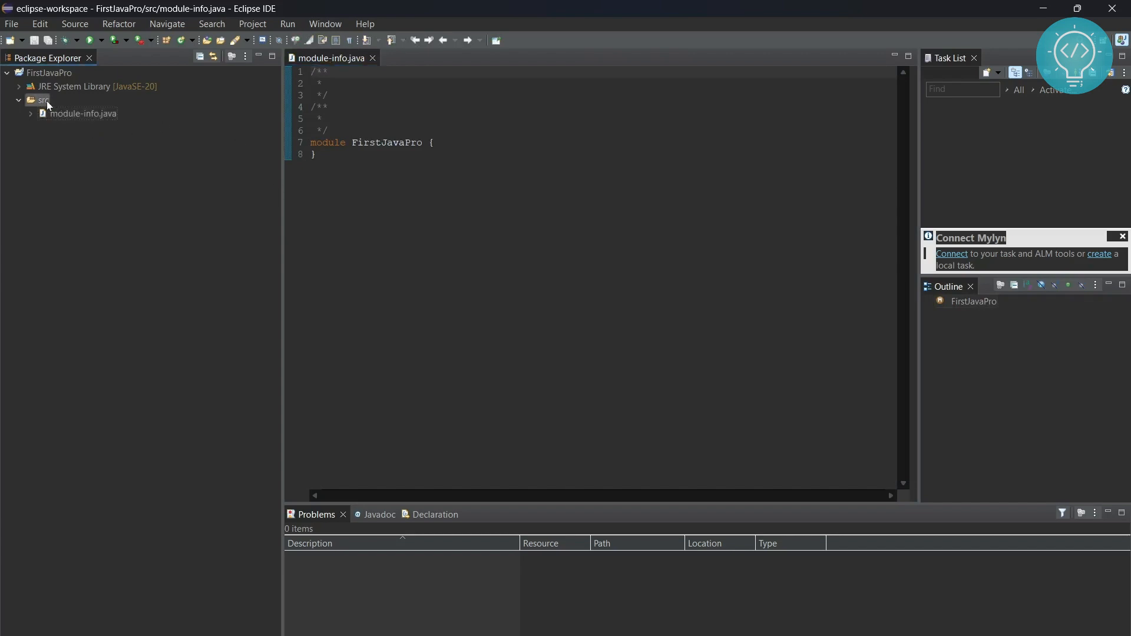
{"action": "right_click", "coordinate": [40, 99]}
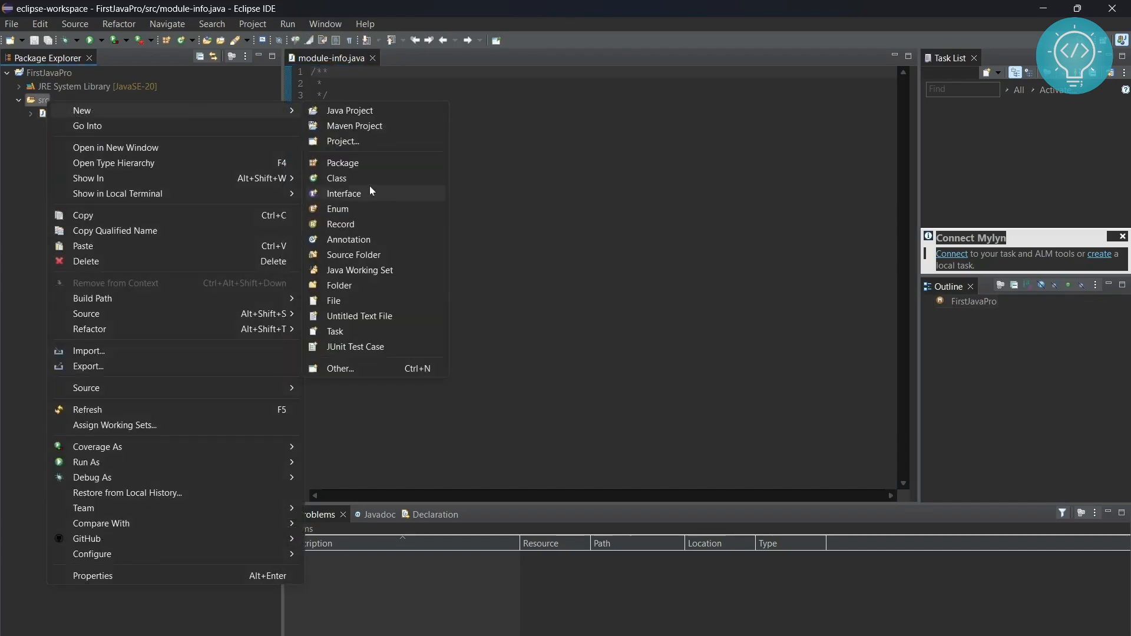
{"action": "left_click", "coordinate": [335, 177]}
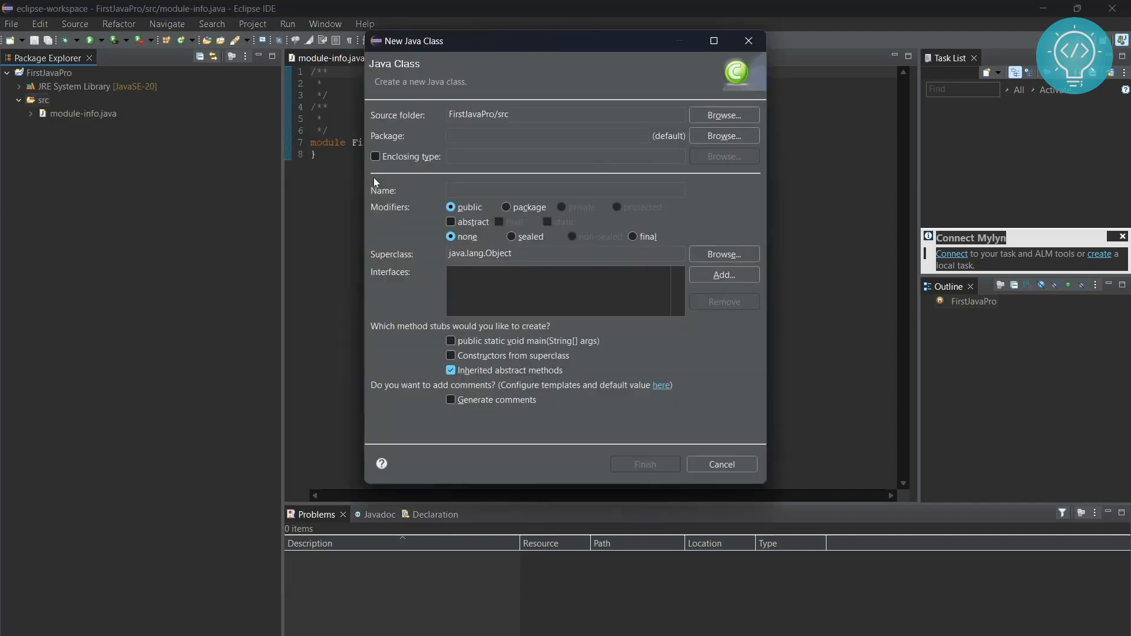
{"action": "type", "text": "Main"}
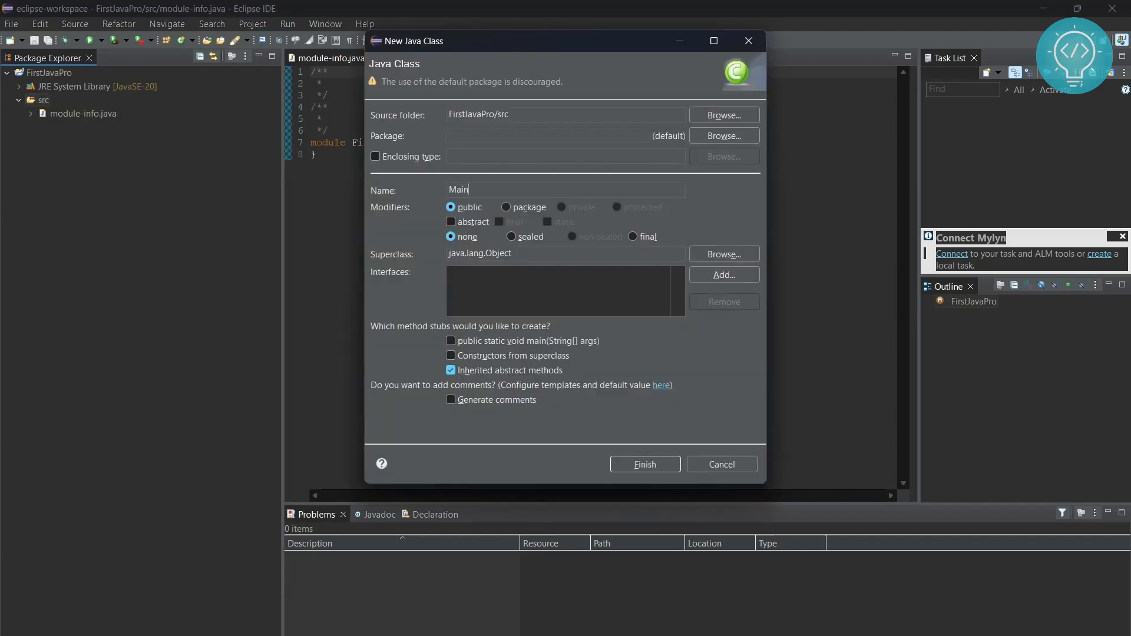
{"action": "type", "text": "Class"}
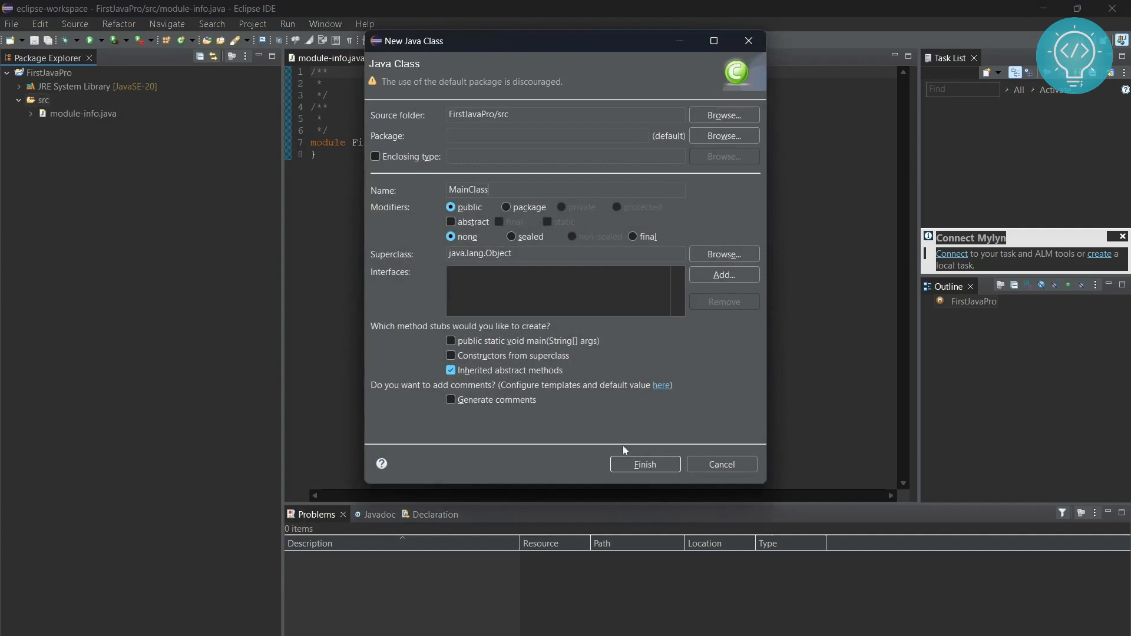
{"action": "left_click", "coordinate": [645, 464]}
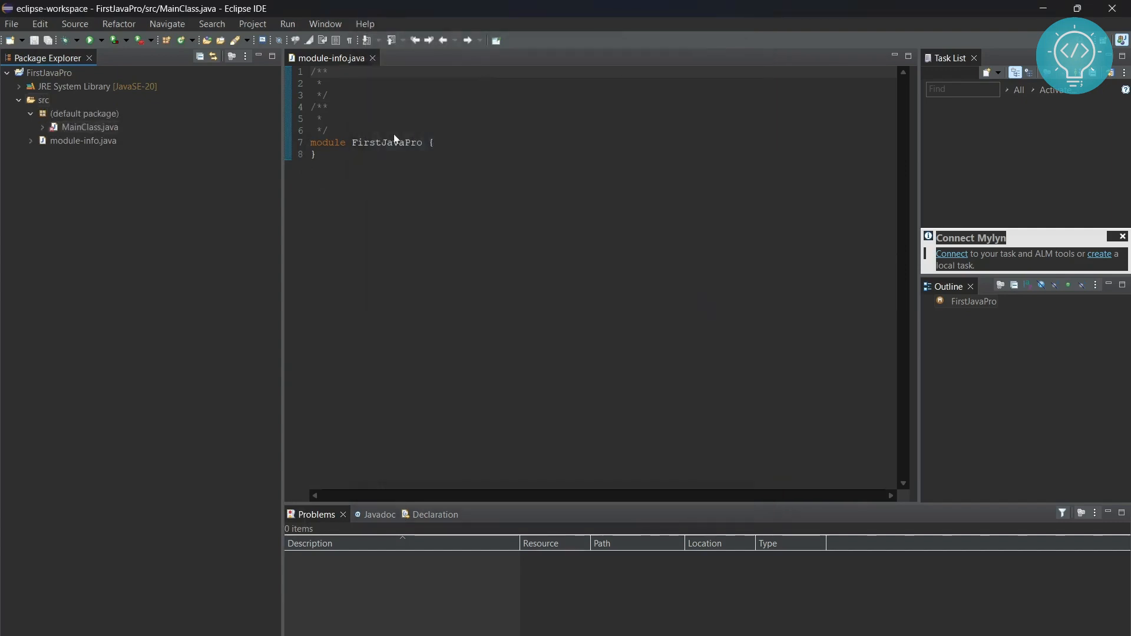
Open MainClass.java and place the cursor inside the class body.
{"action": "left_click", "coordinate": [91, 127]}
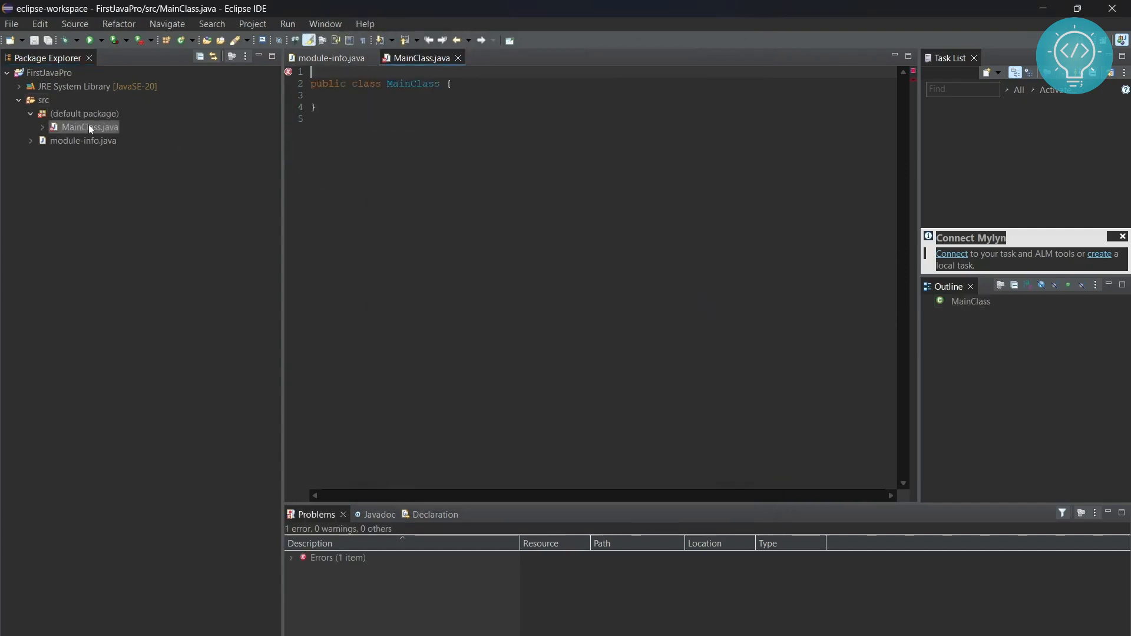
{"action": "left_click", "coordinate": [451, 83]}
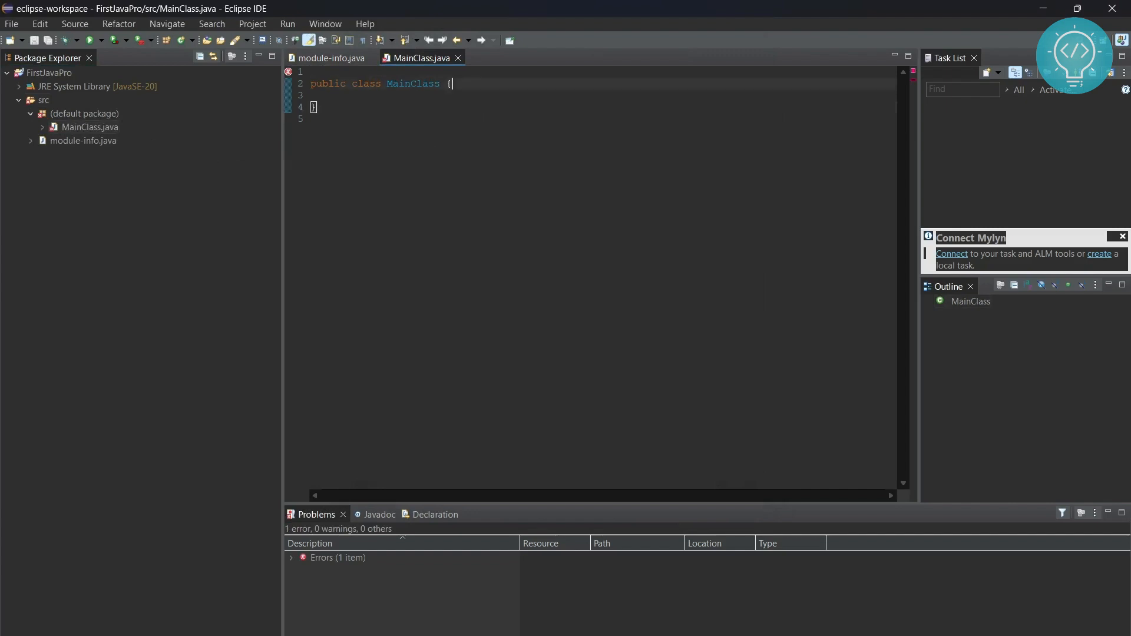